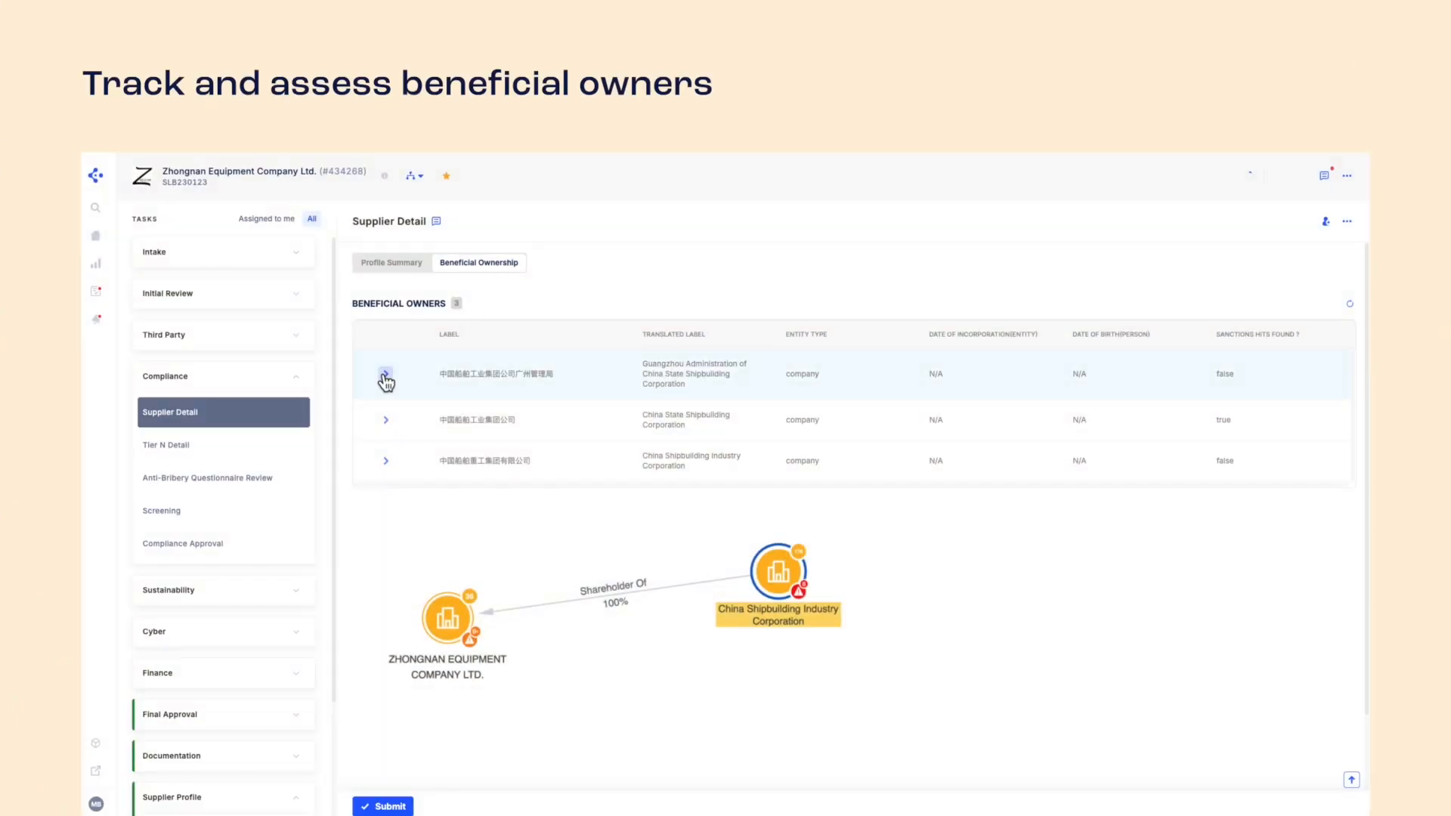
Expand the first beneficial owner, then the fourth-party discovery list with Halliburton's tier 2 suppliers.
left_click(385, 373)
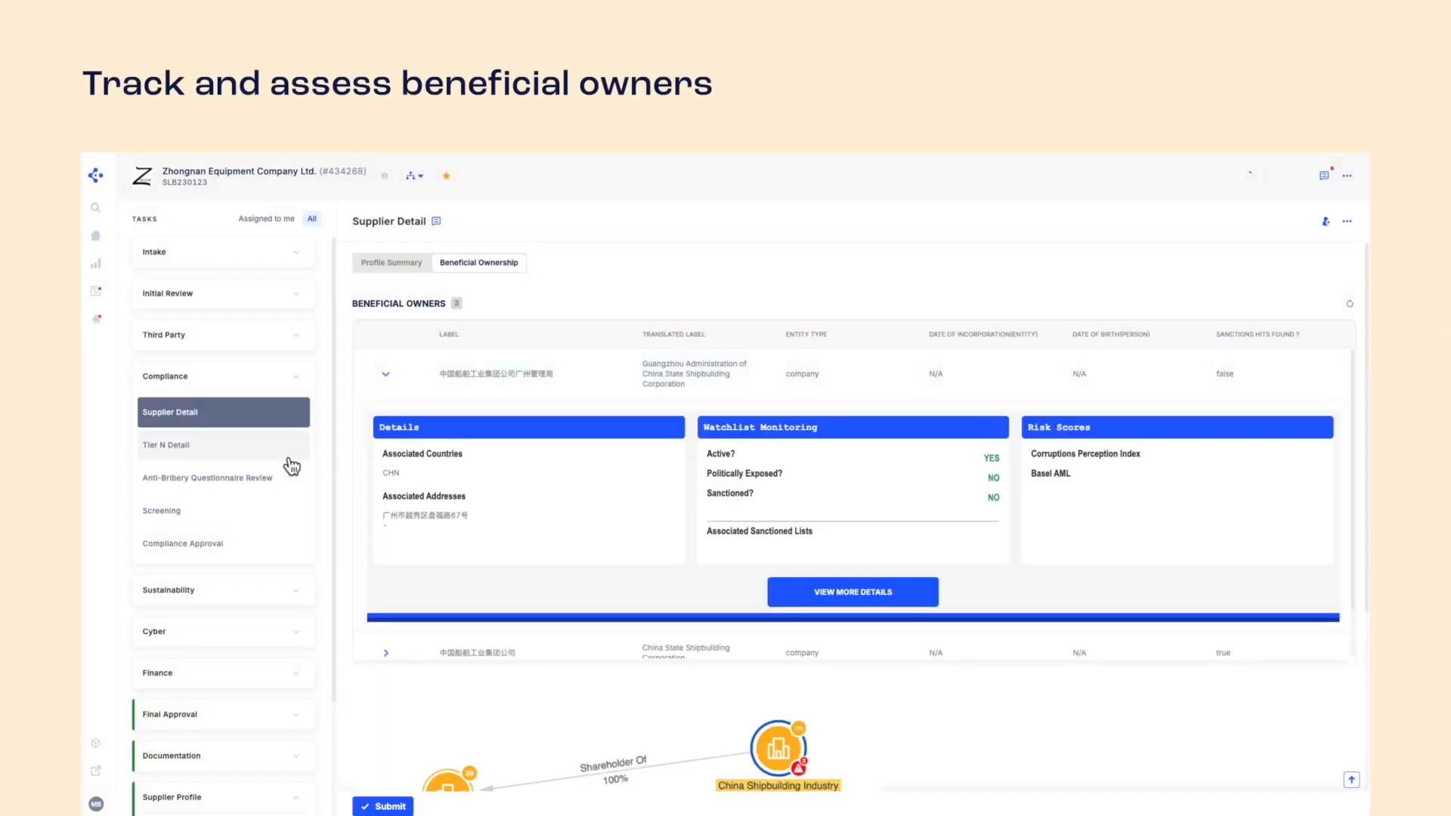
left_click(167, 445)
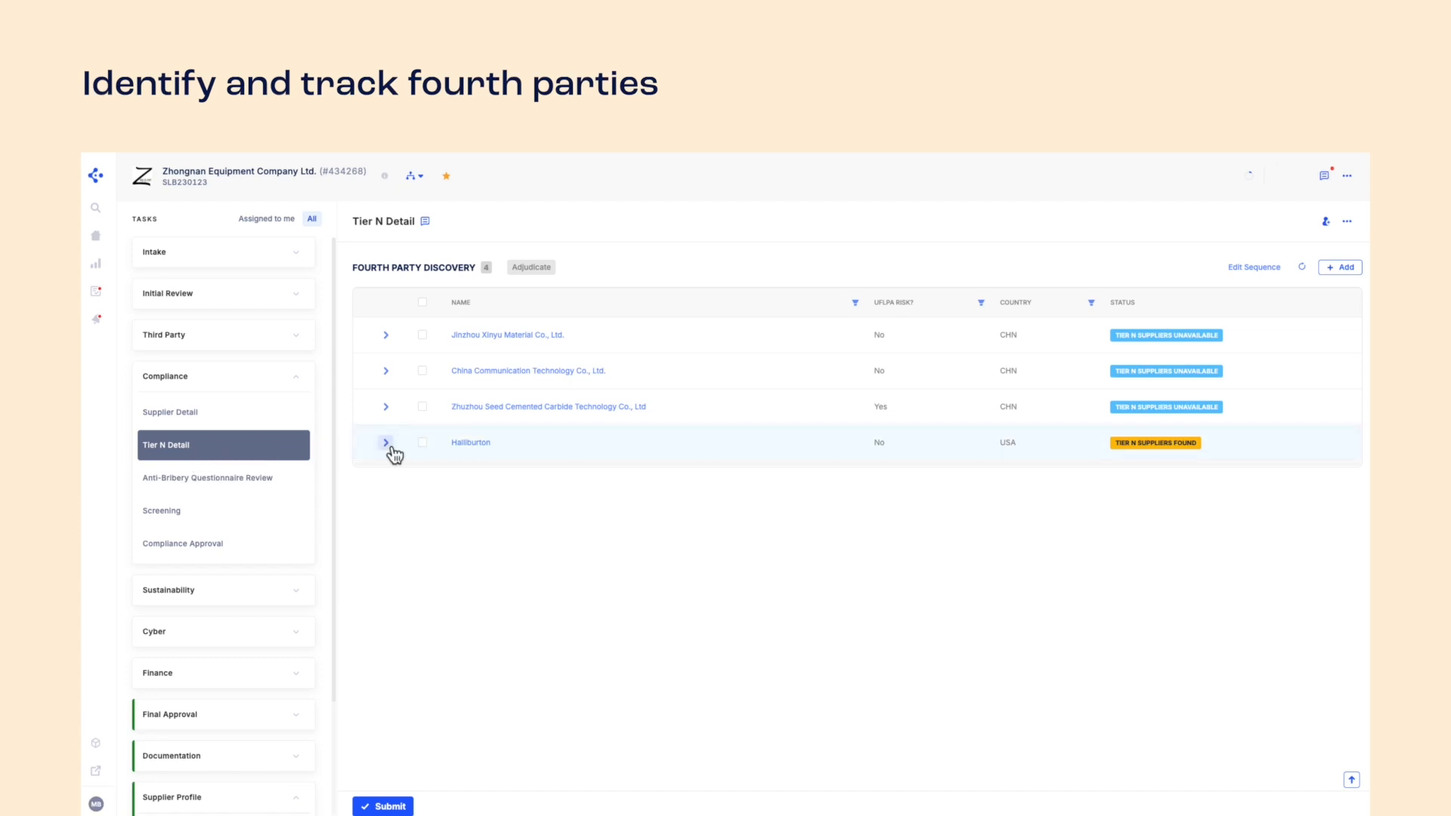
left_click(385, 443)
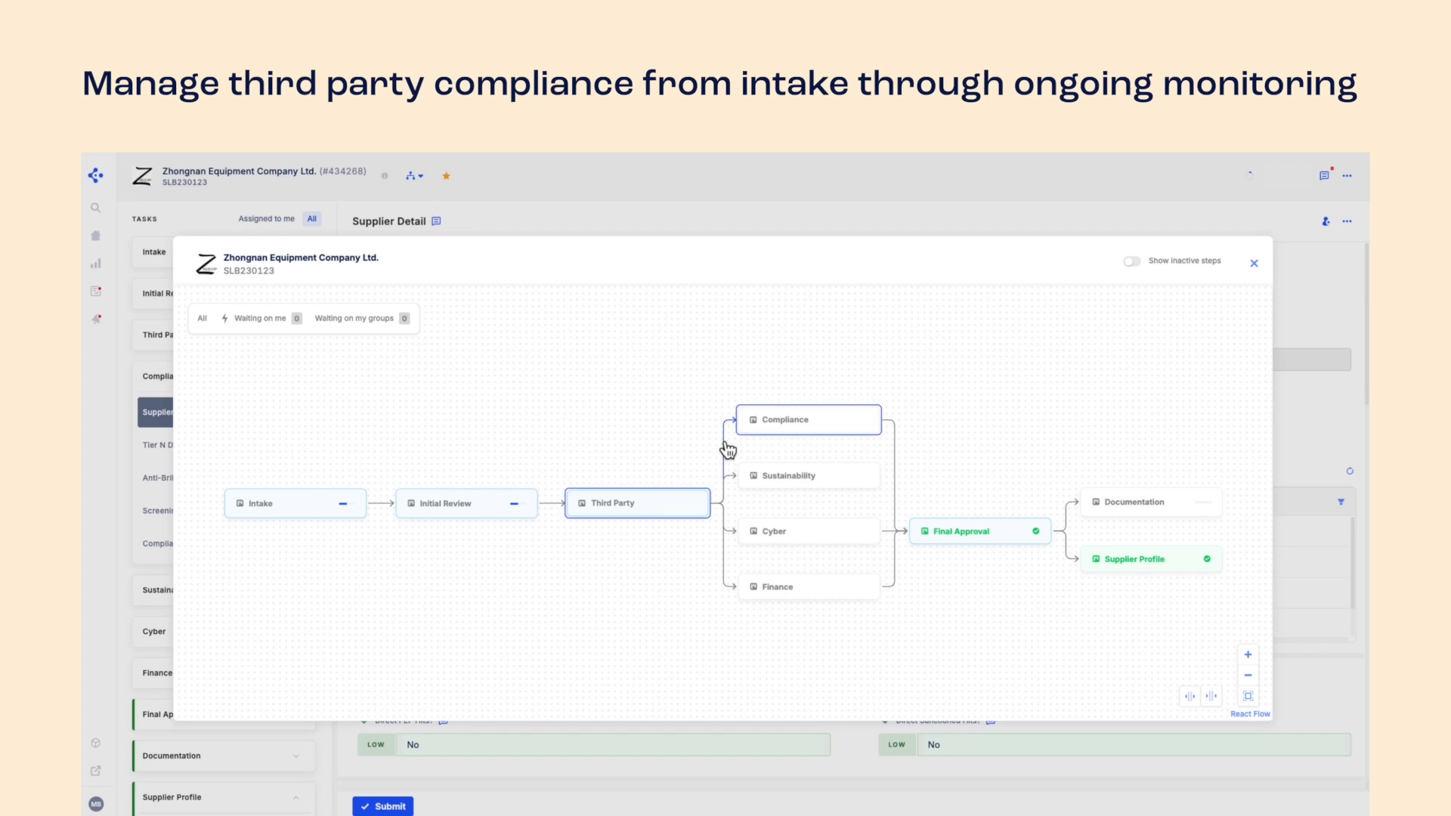
mouse_move(787, 437)
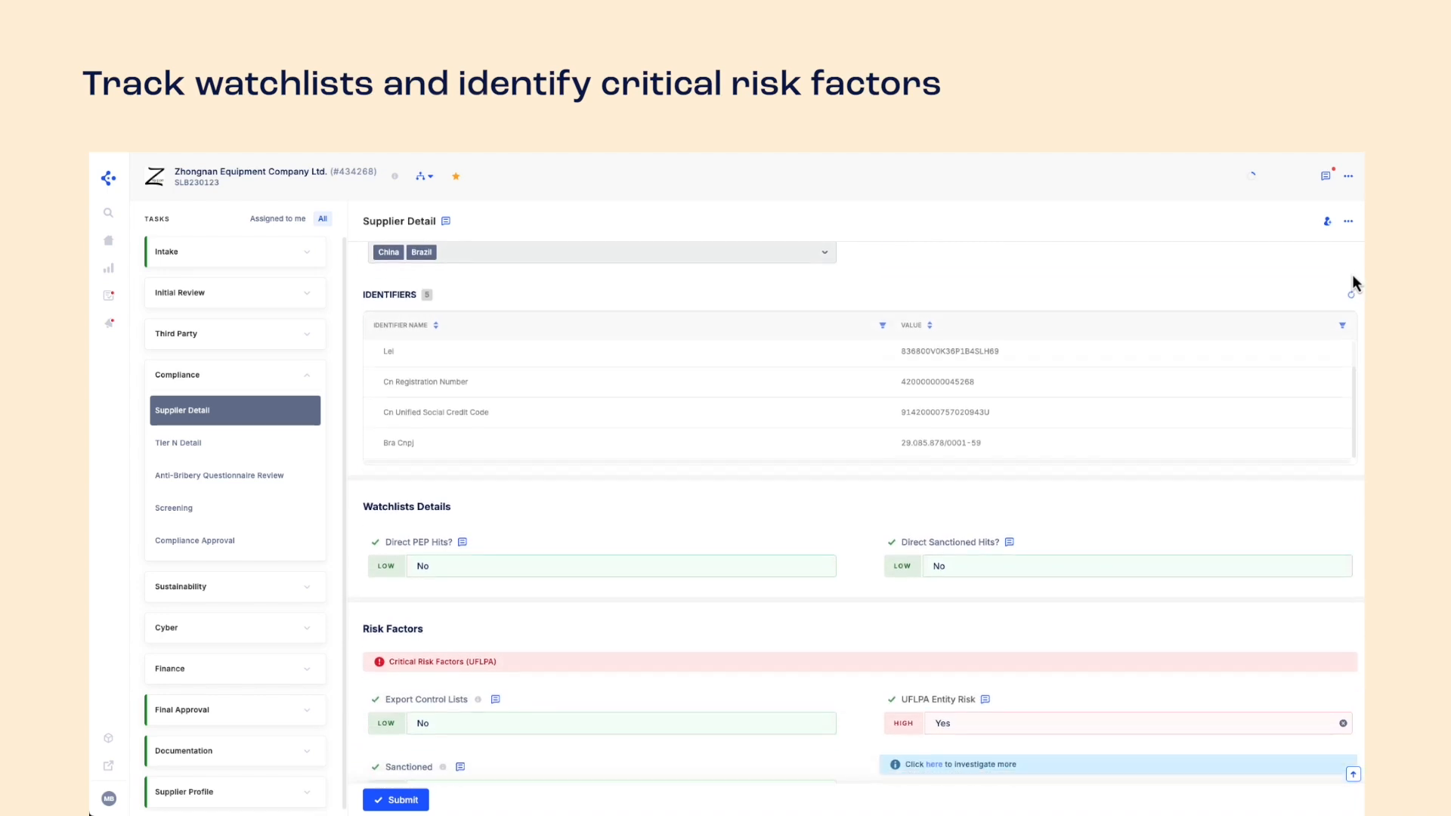
Review the Watchlists and Risk Factors on Supplier Detail, then go to Anti-Bribery Questionnaire Review.
scroll("down", 3)
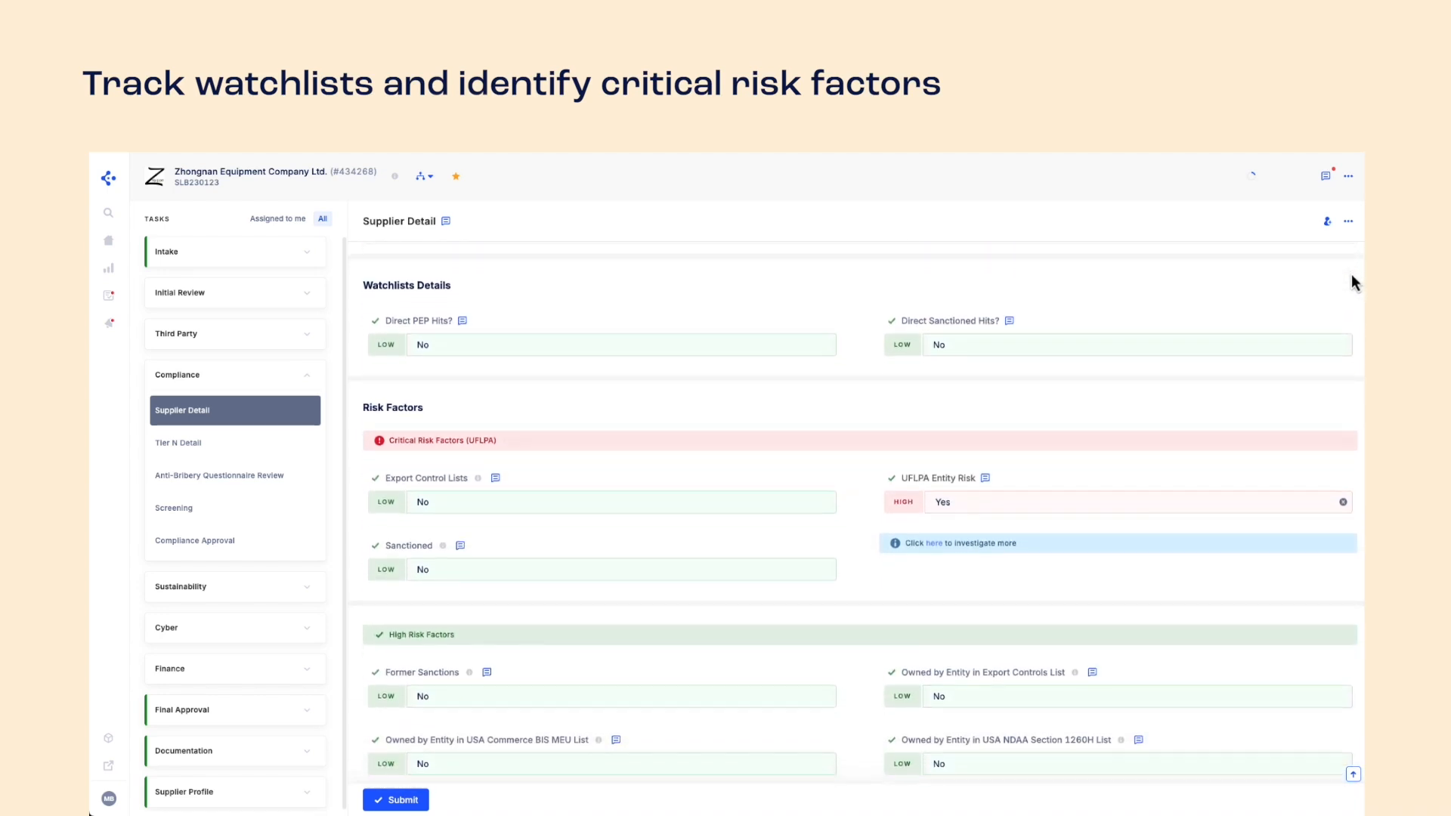
scroll("up", 3)
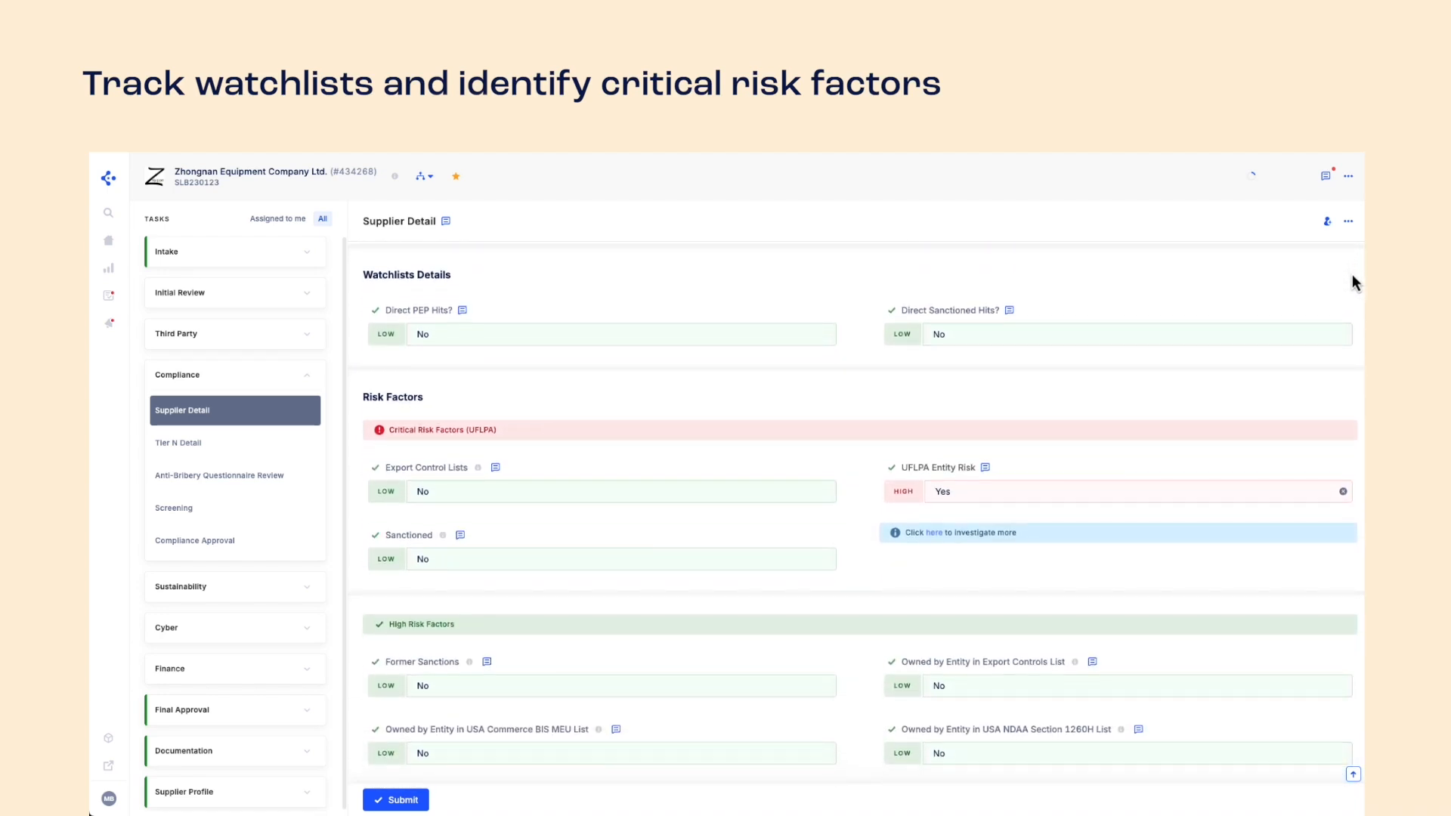
left_click(219, 476)
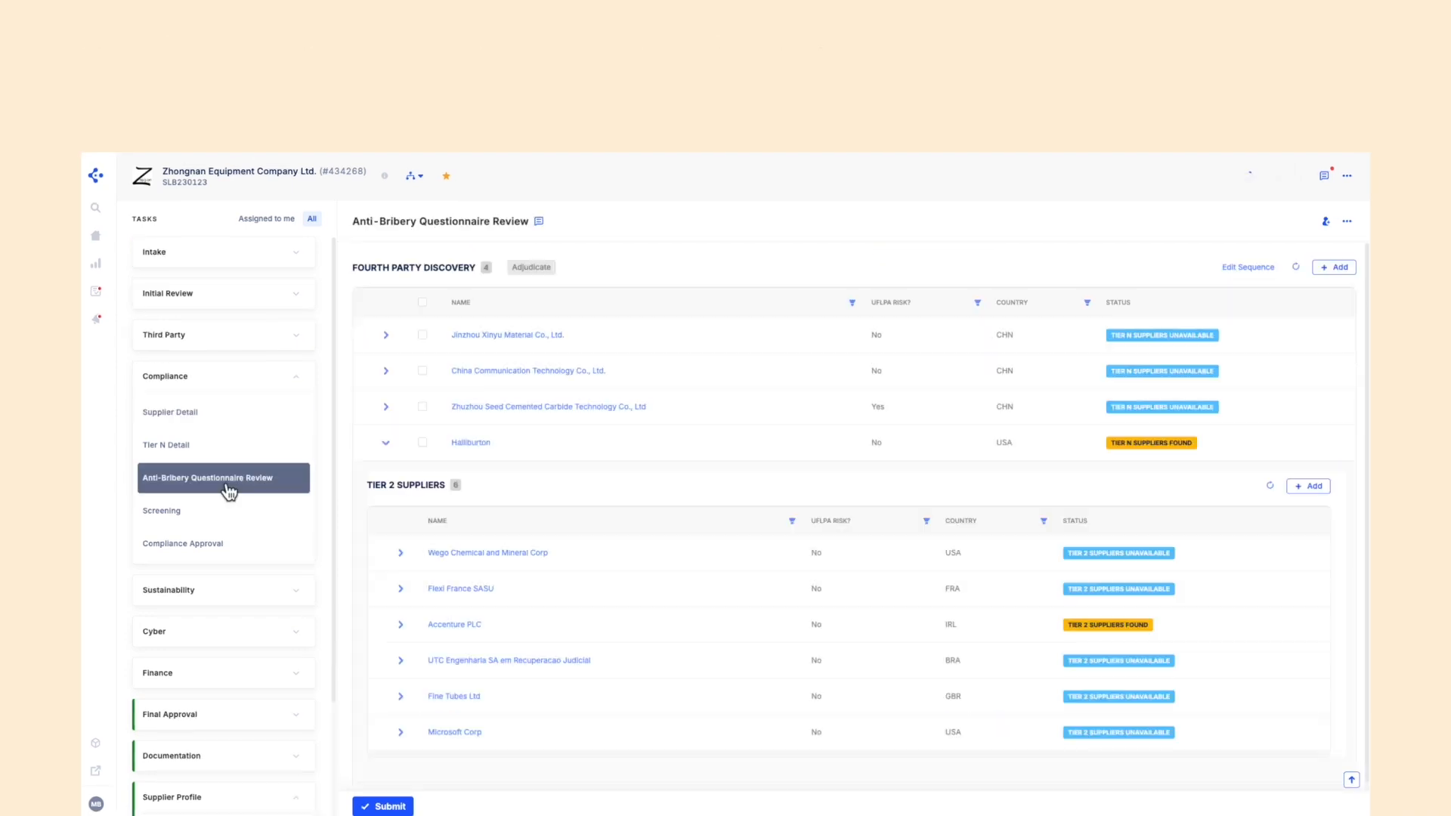
Scroll through the scored anti-bribery responses down to the aggregate risk score.
left_click(212, 478)
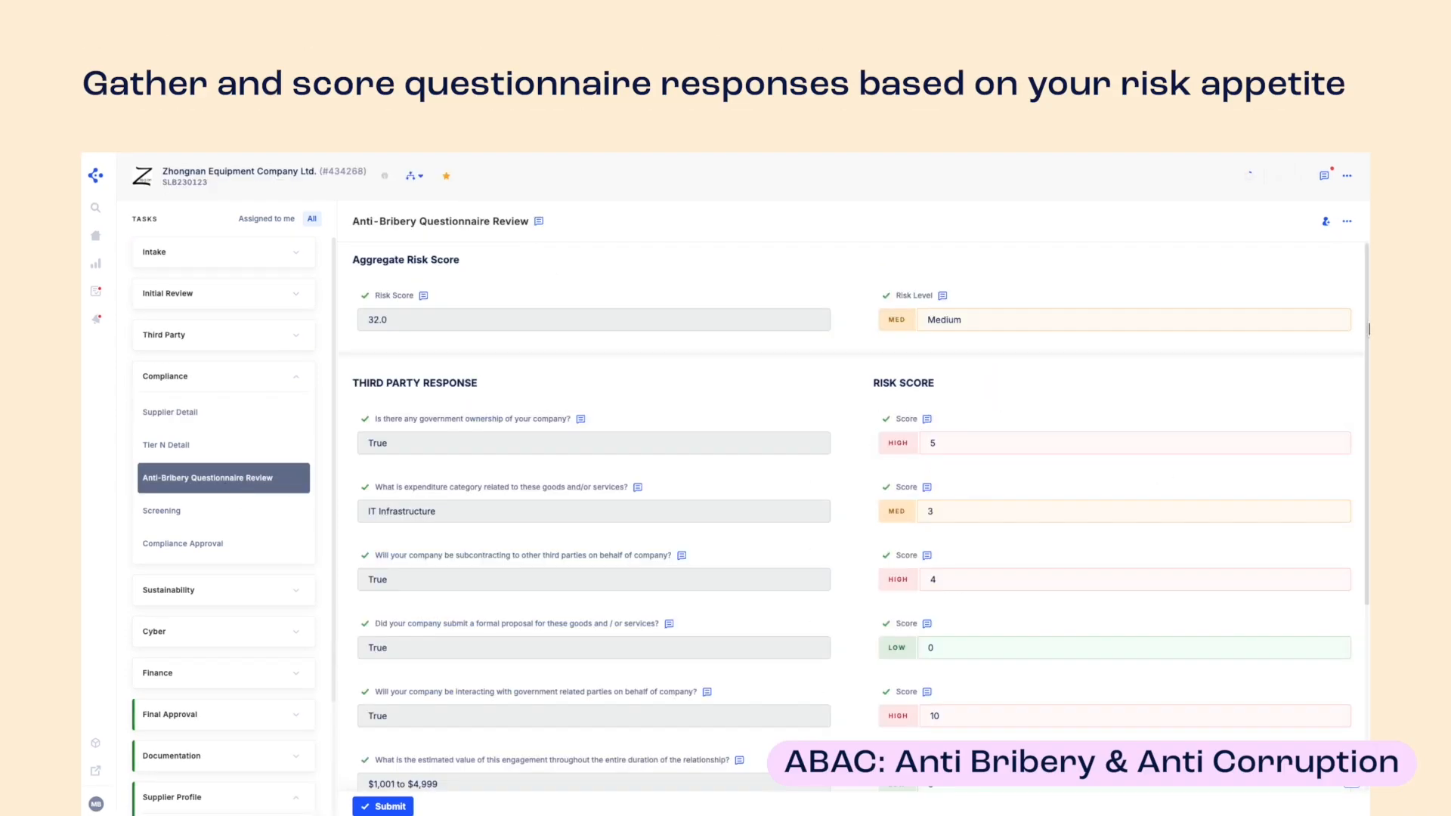
scroll("down", 3)
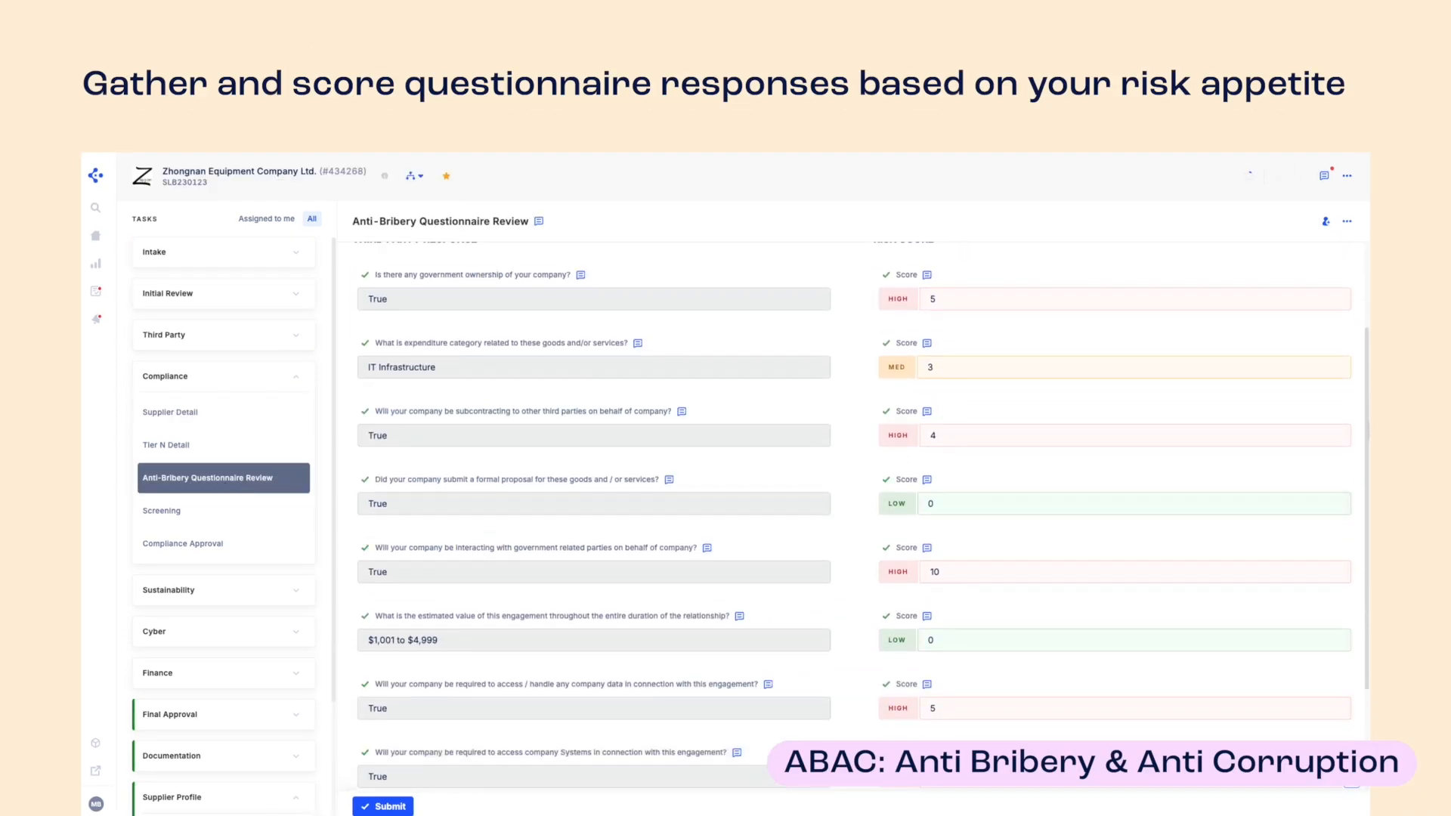
scroll("down", 3)
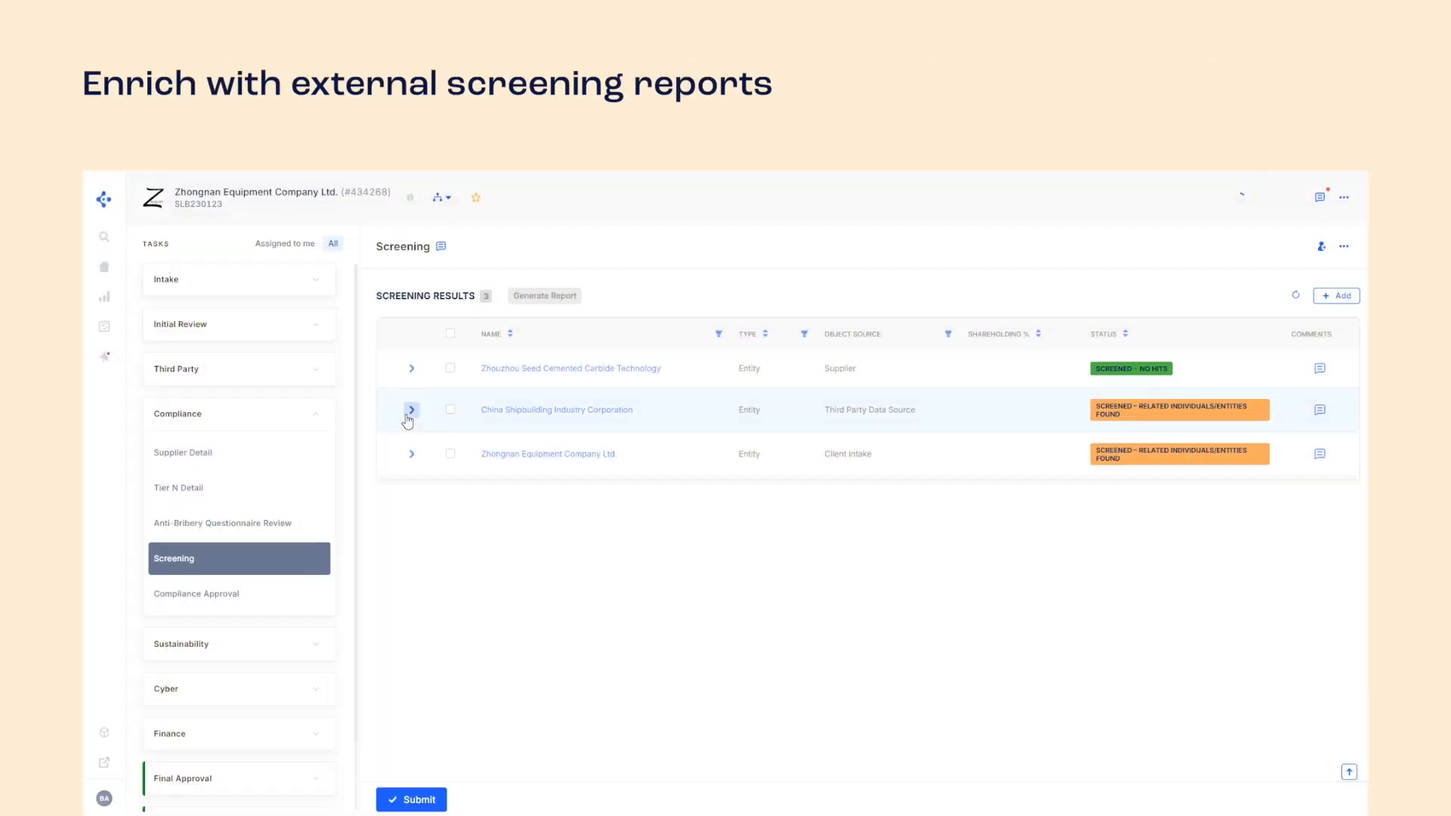
Expand China Shipbuilding Industry Corporation's alerts and review The Technical Archives of CSIC's profile and address.
left_click(411, 410)
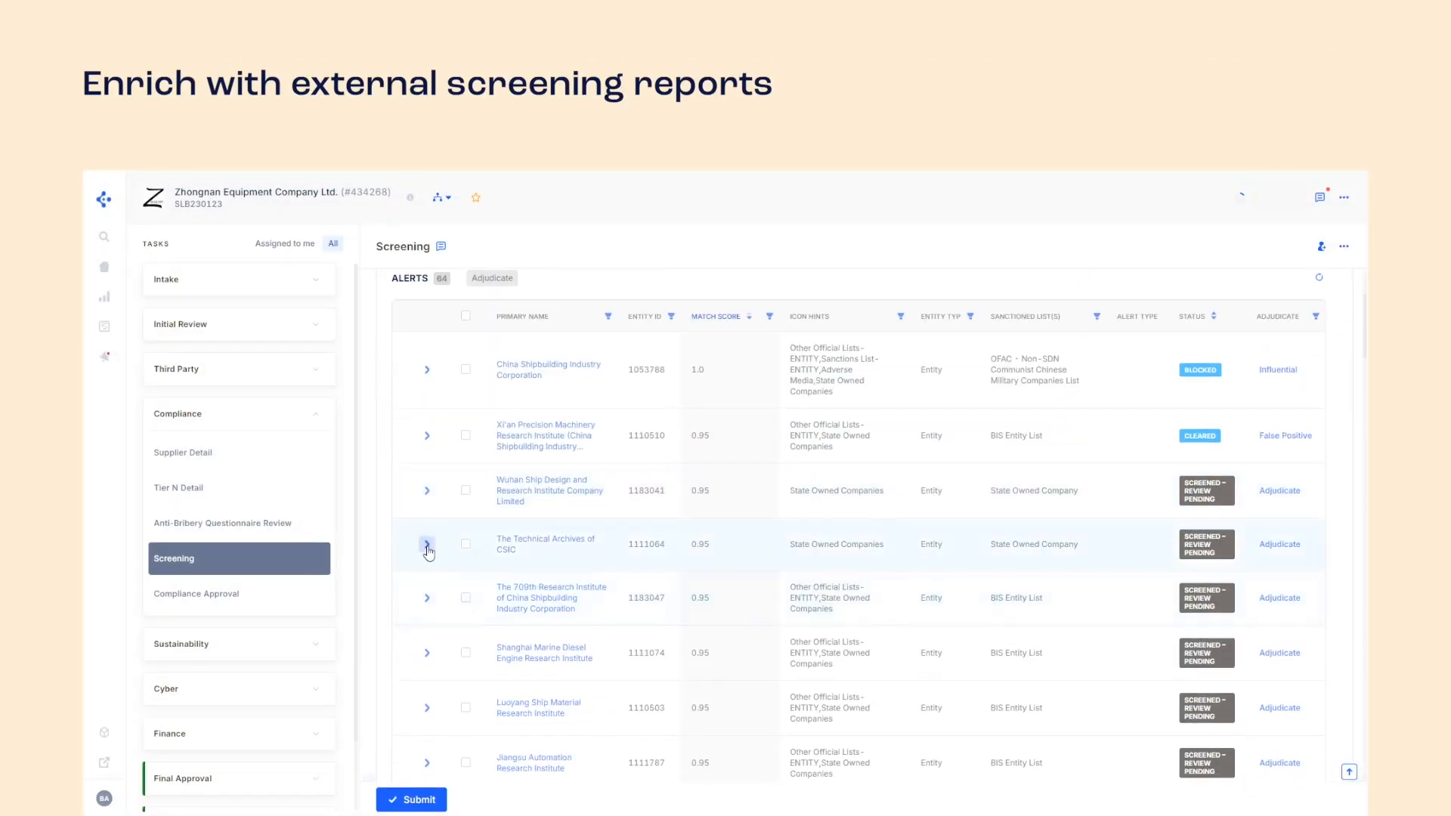
left_click(426, 544)
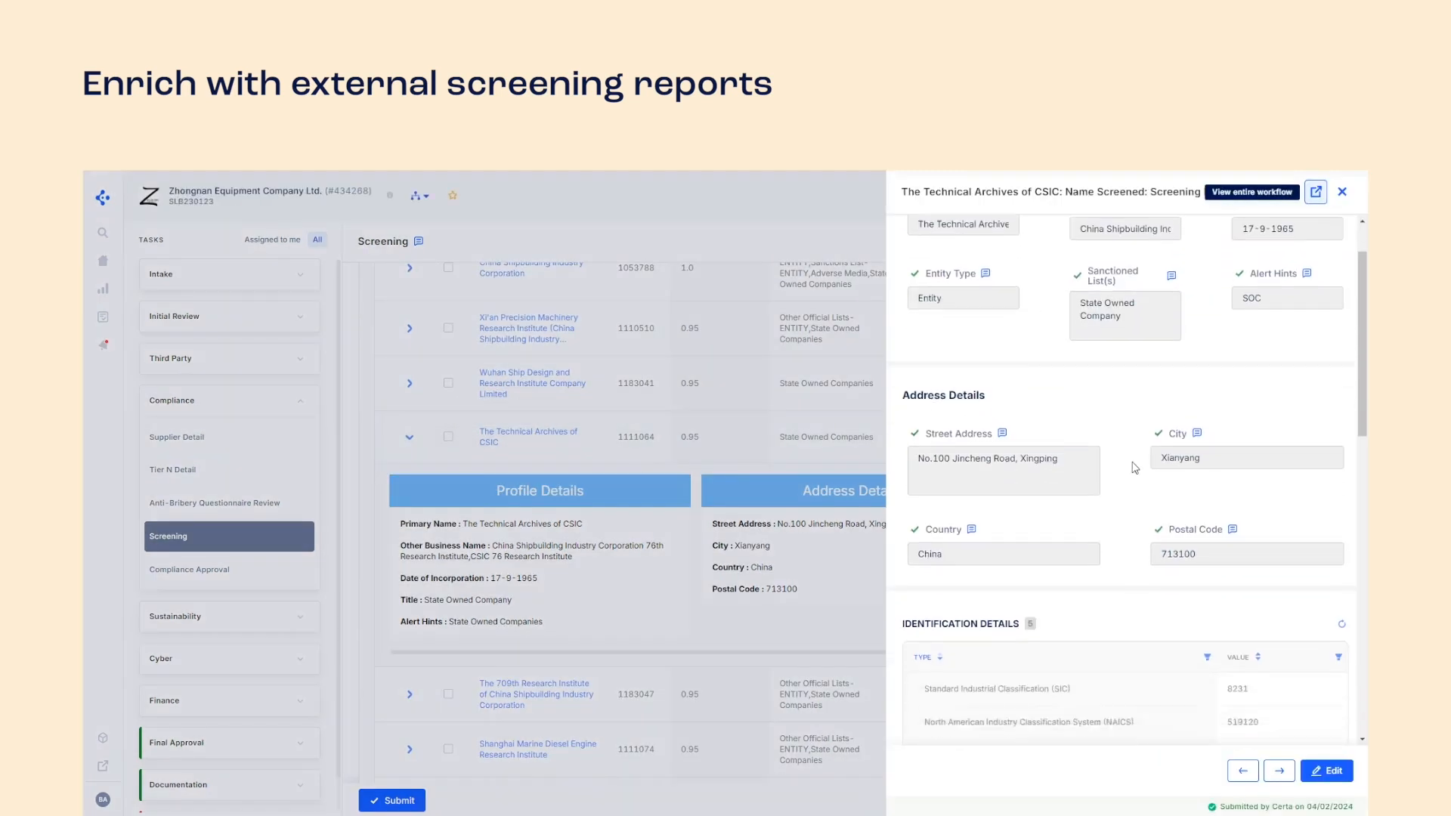
scroll("down", 3)
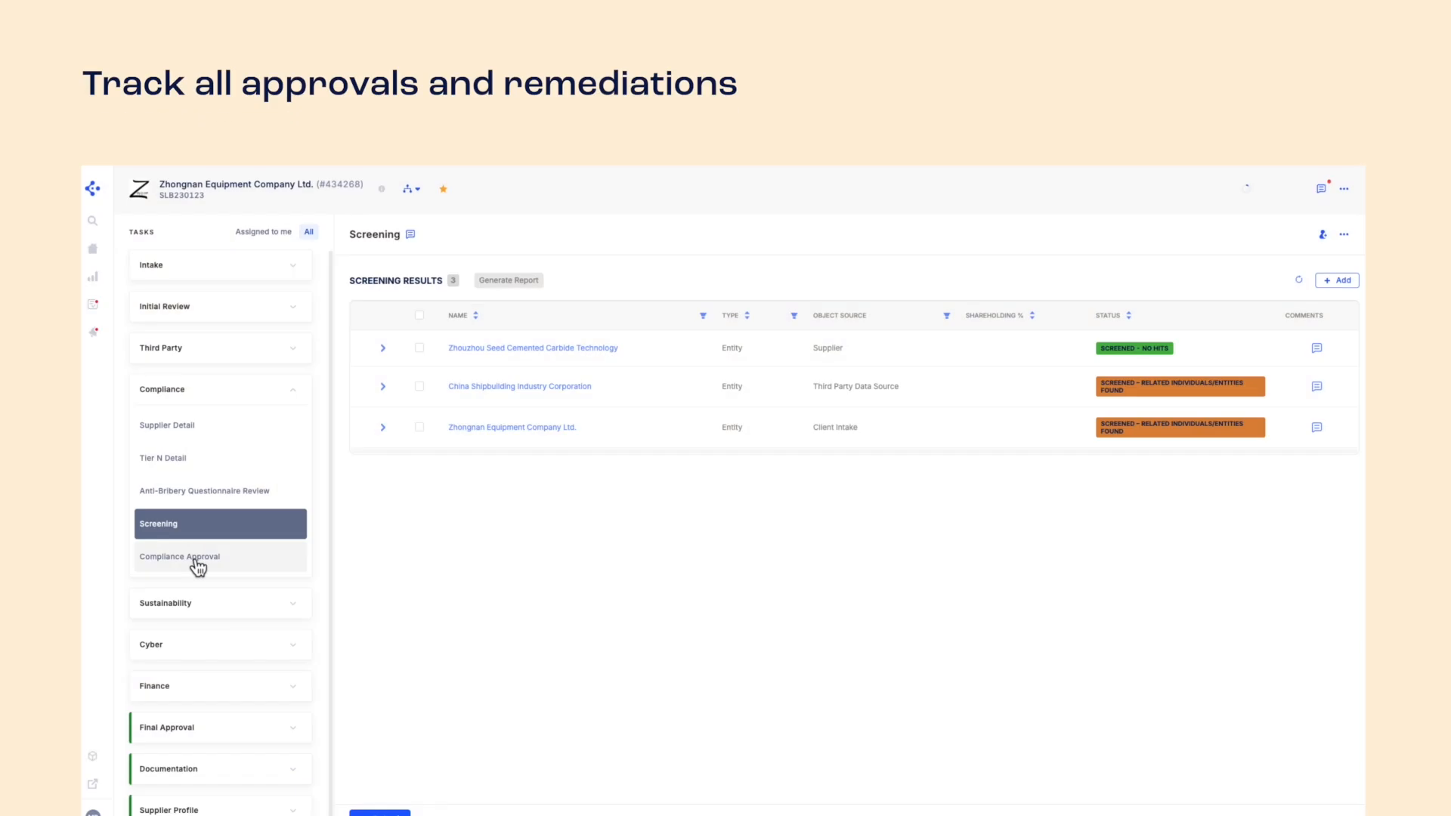
In Compliance Approval, answer Yes to proceeding with onboarding the third party.
left_click(179, 556)
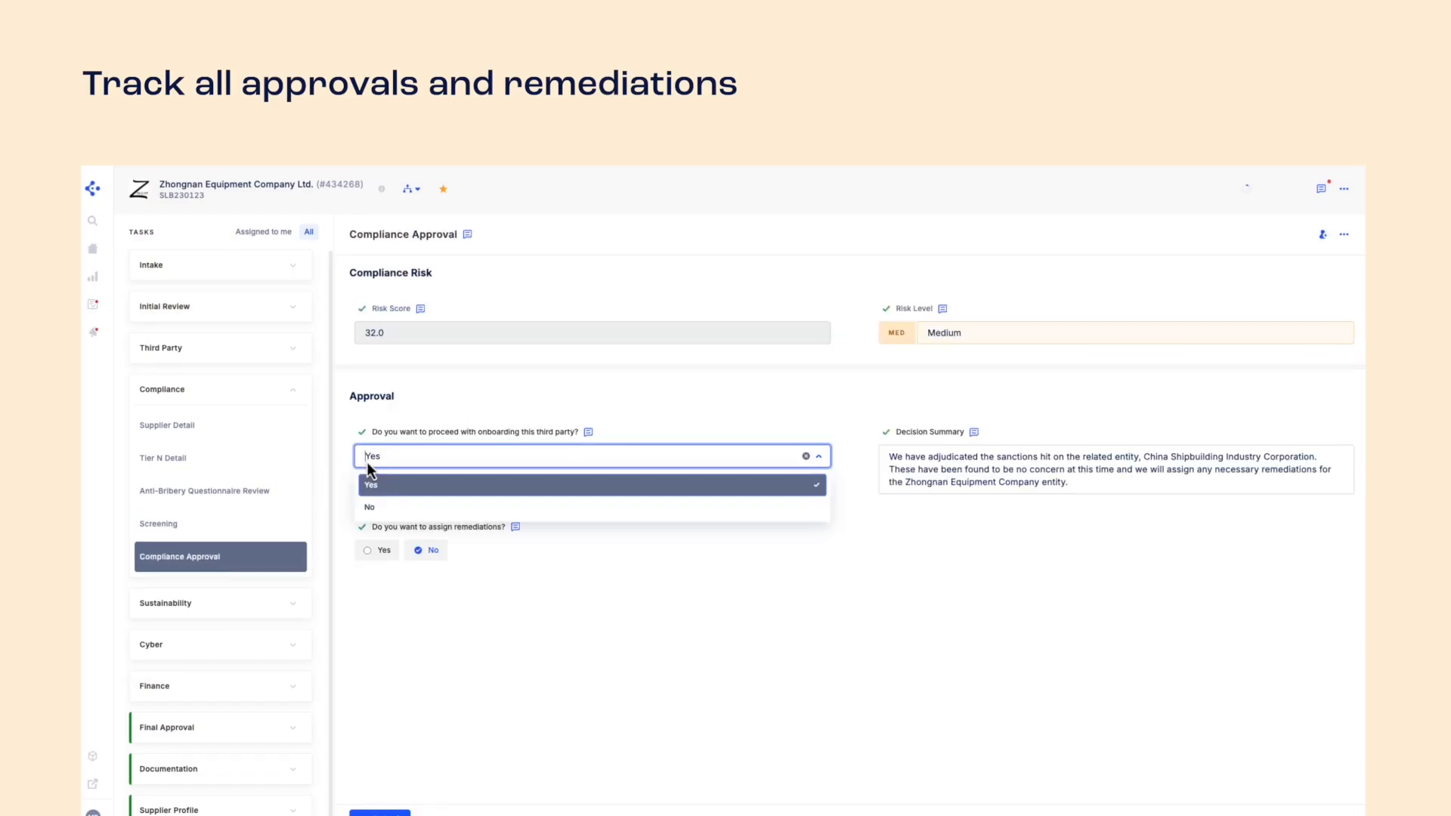
left_click(370, 506)
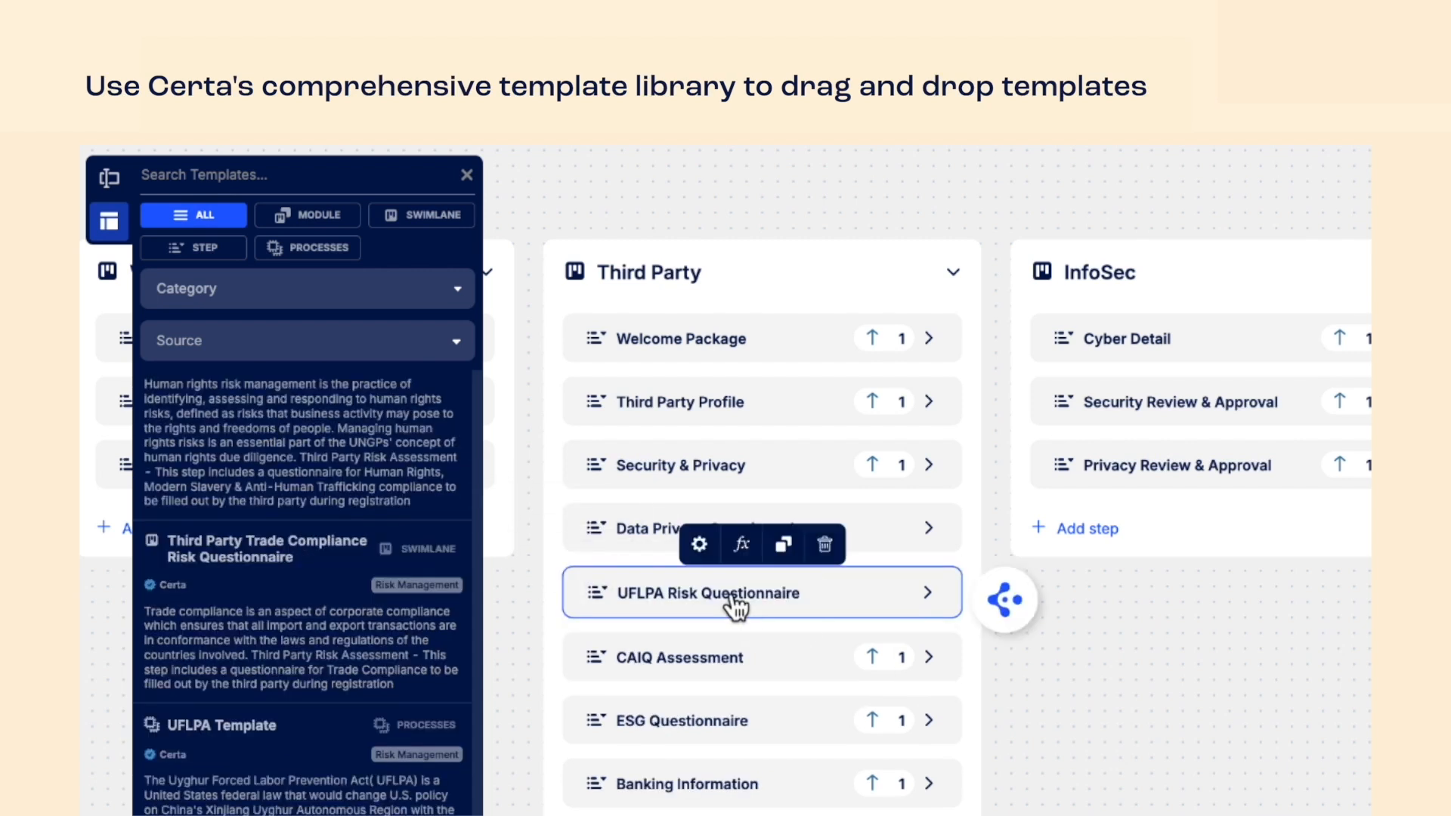
Select the UFLPA Risk Questionnaire step in the Third Party swimlane.
left_click(933, 592)
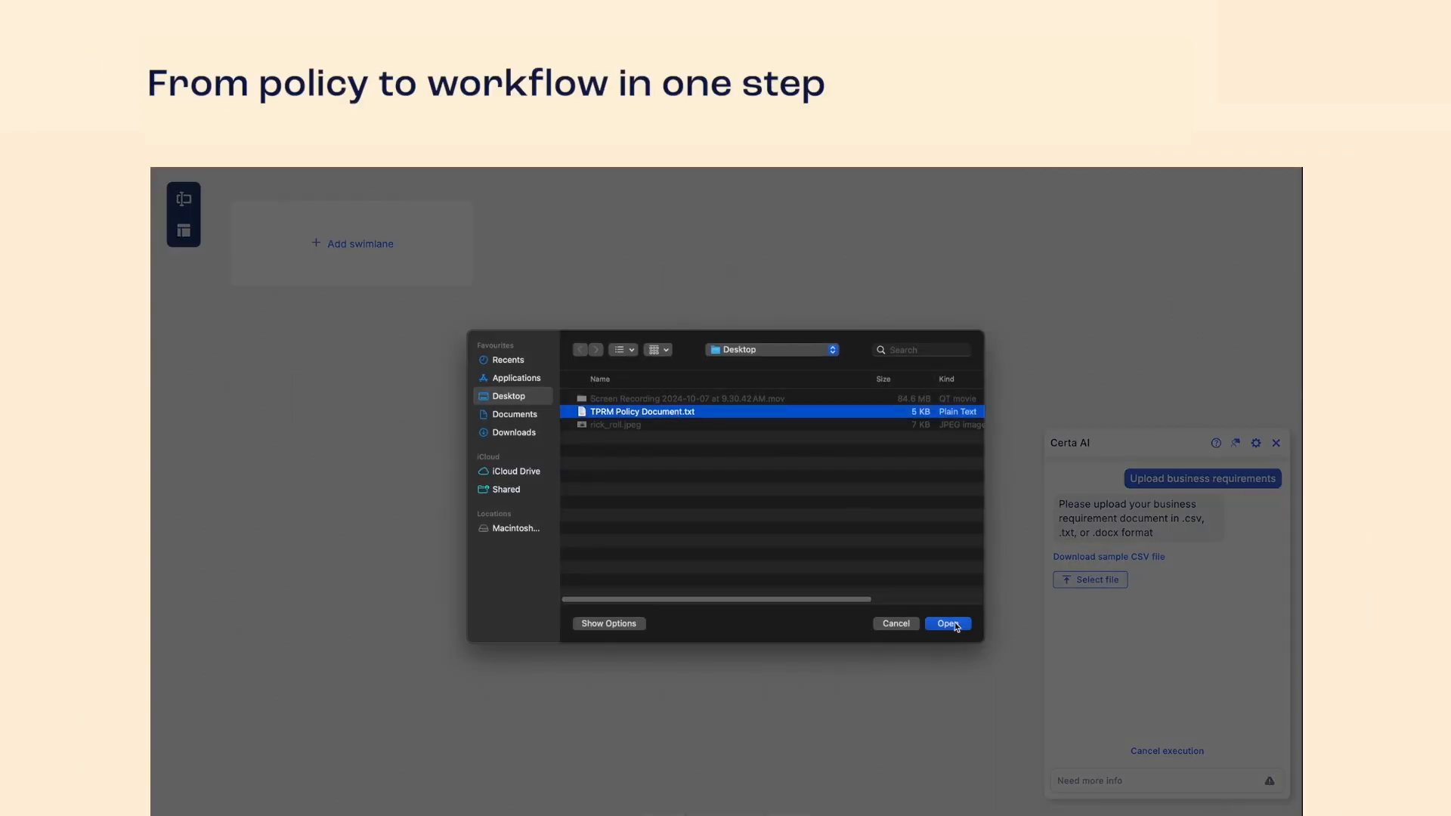
Upload TPRM Policy Document.txt to Certa AI as the business requirements file.
left_click(945, 622)
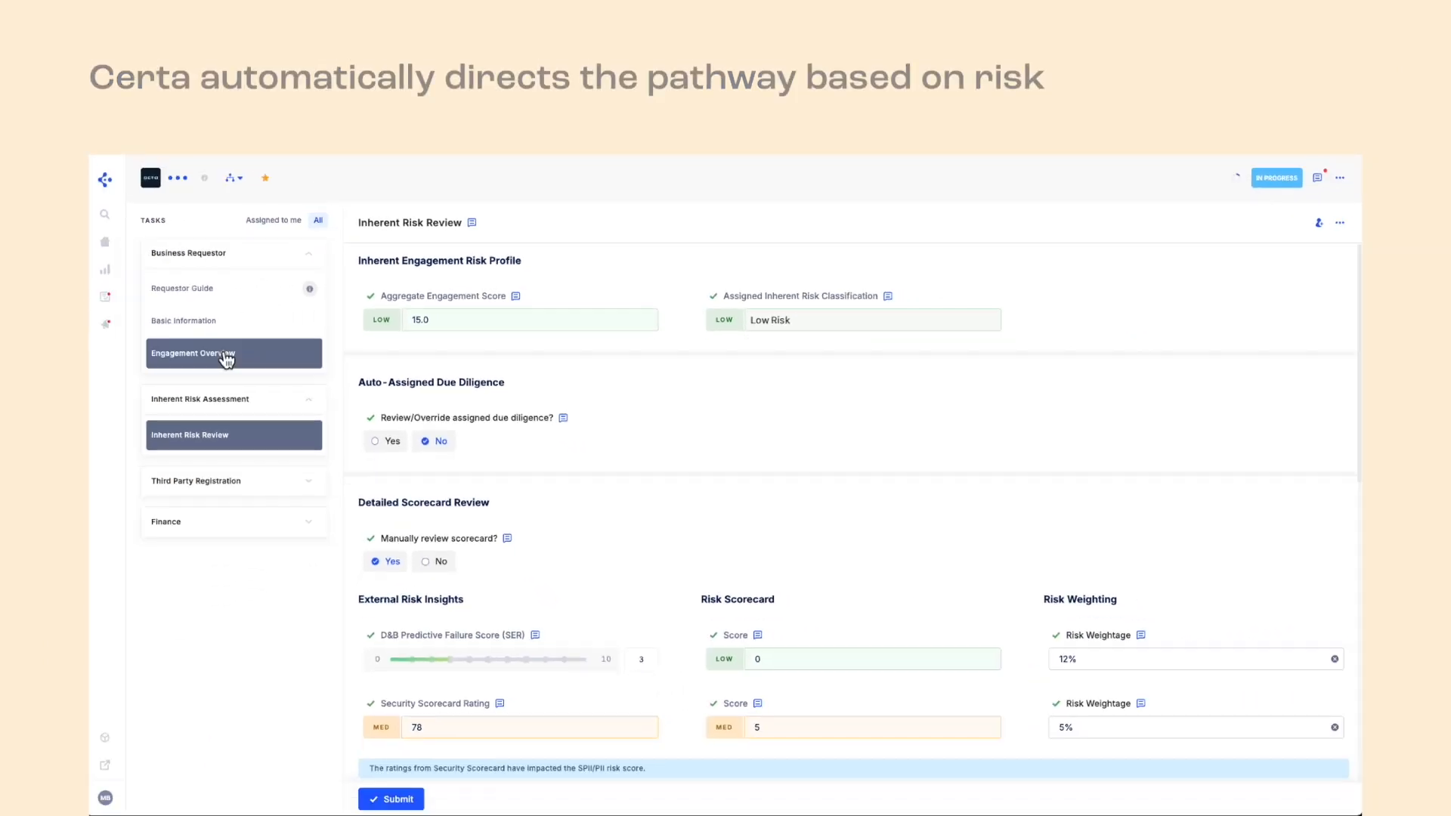
In Engagement Overview, answer Yes to the government officials and other engagement scope questions.
left_click(193, 352)
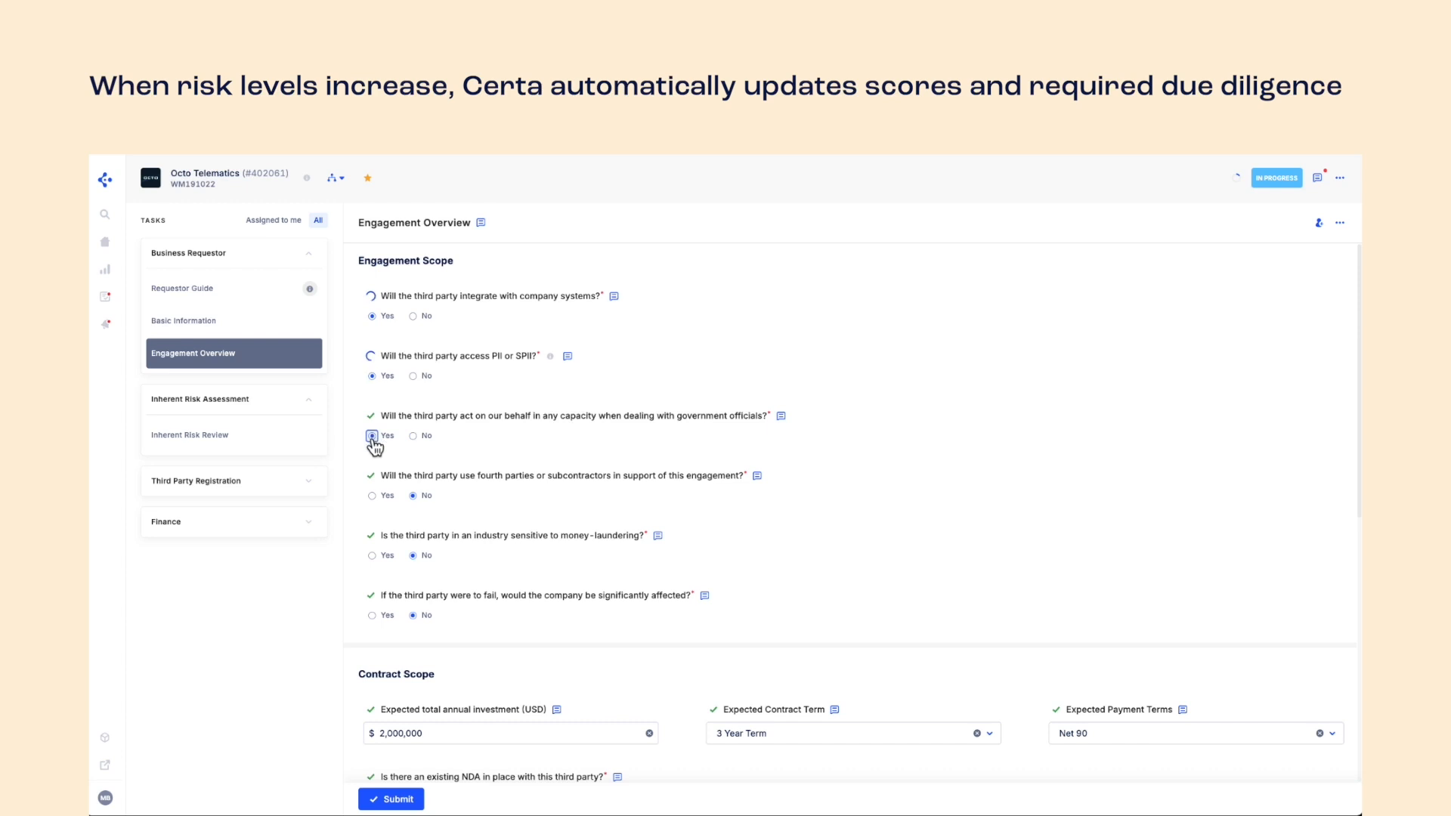
left_click(372, 435)
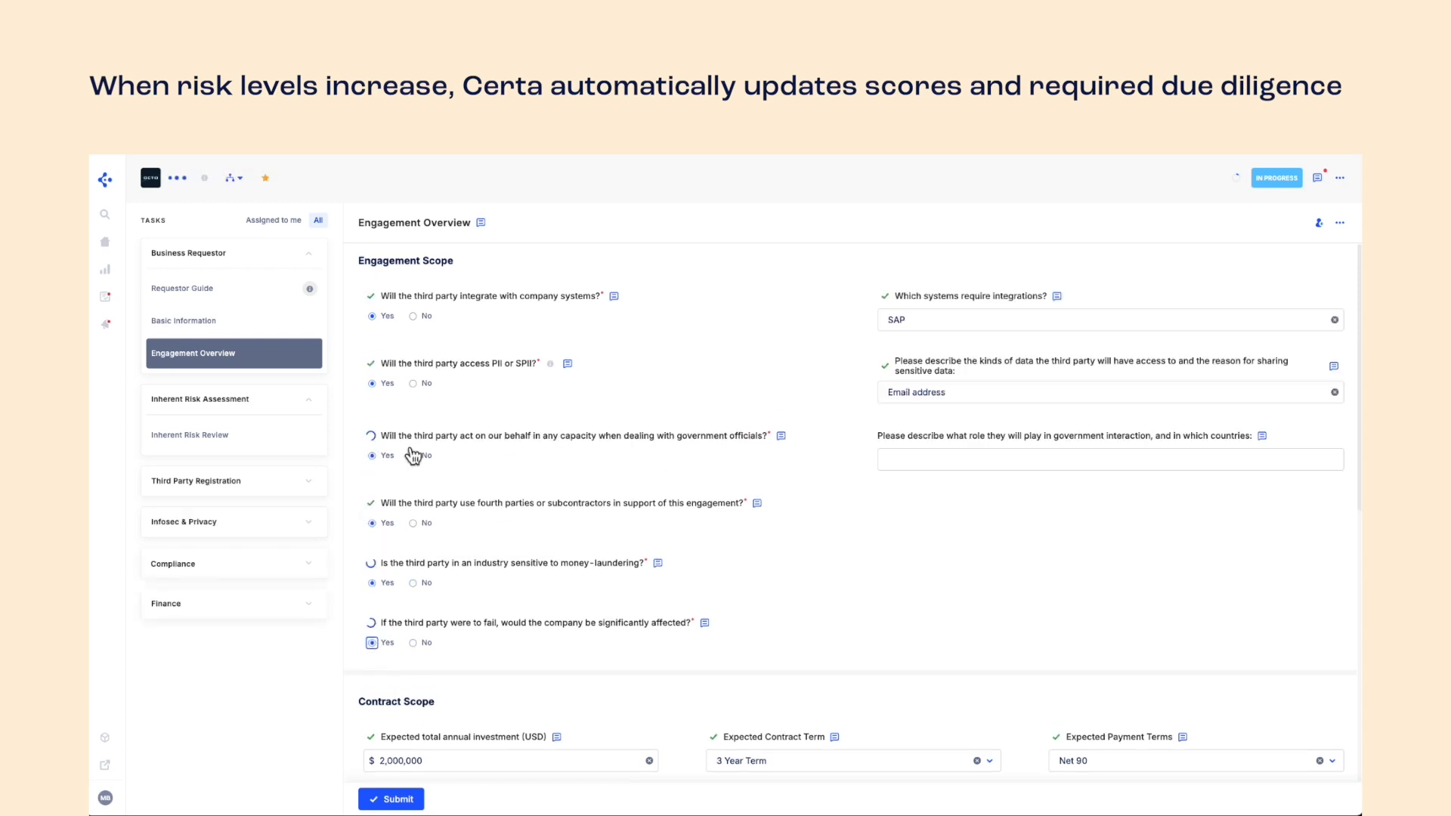
left_click(189, 436)
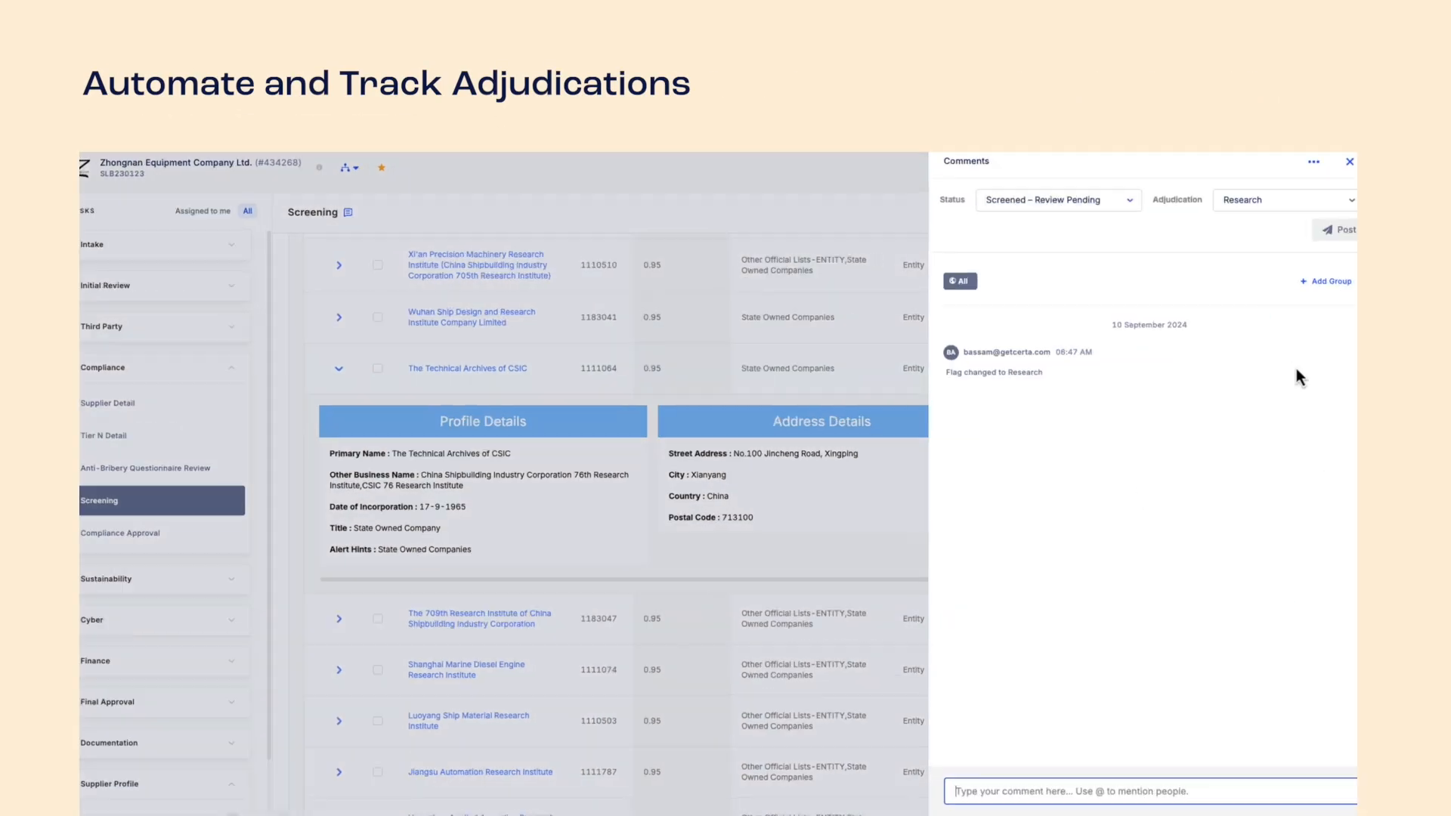
Post a screening comment with status Cleared and adjudication Immaterial.
left_click(1055, 199)
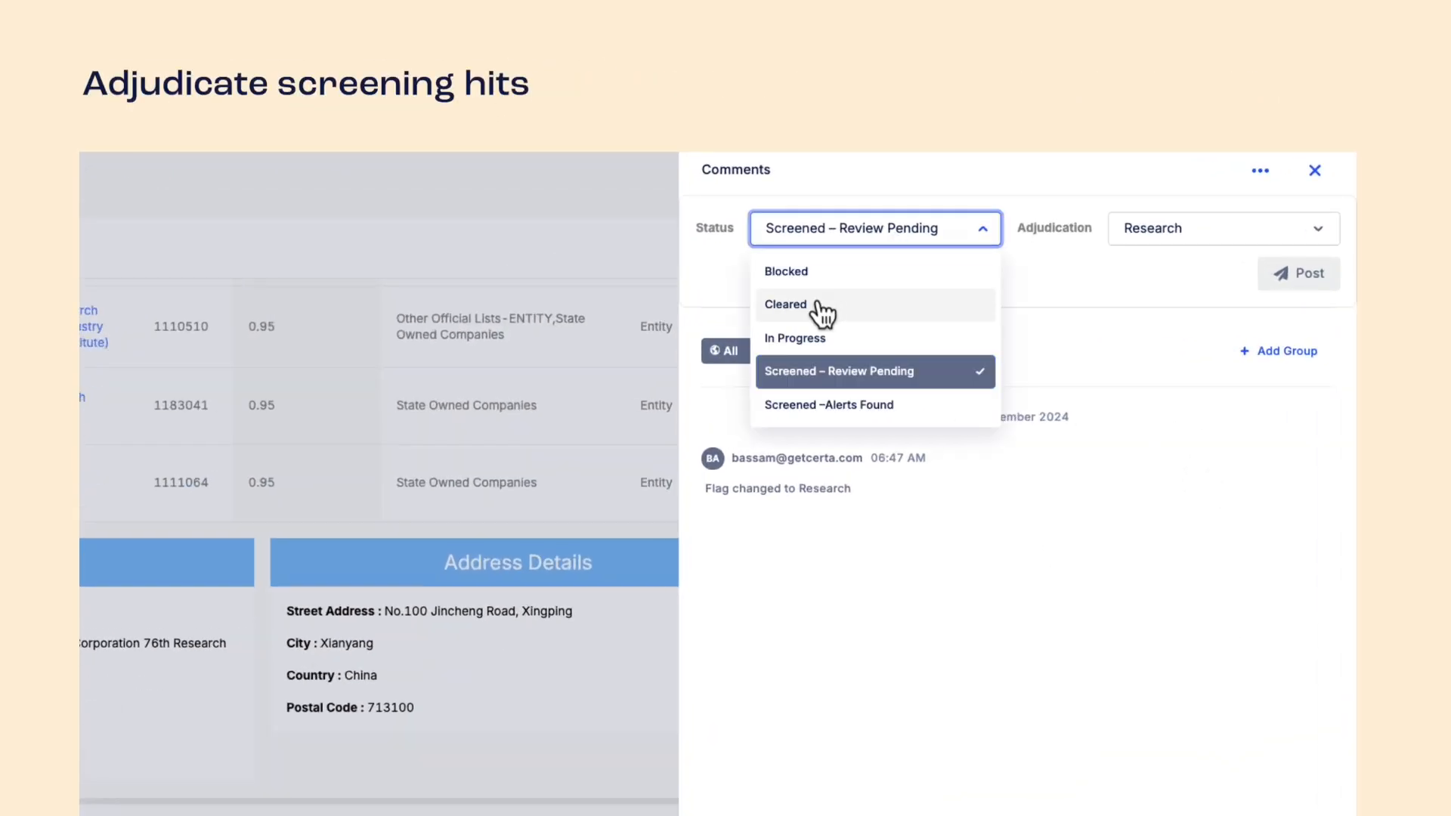
left_click(786, 305)
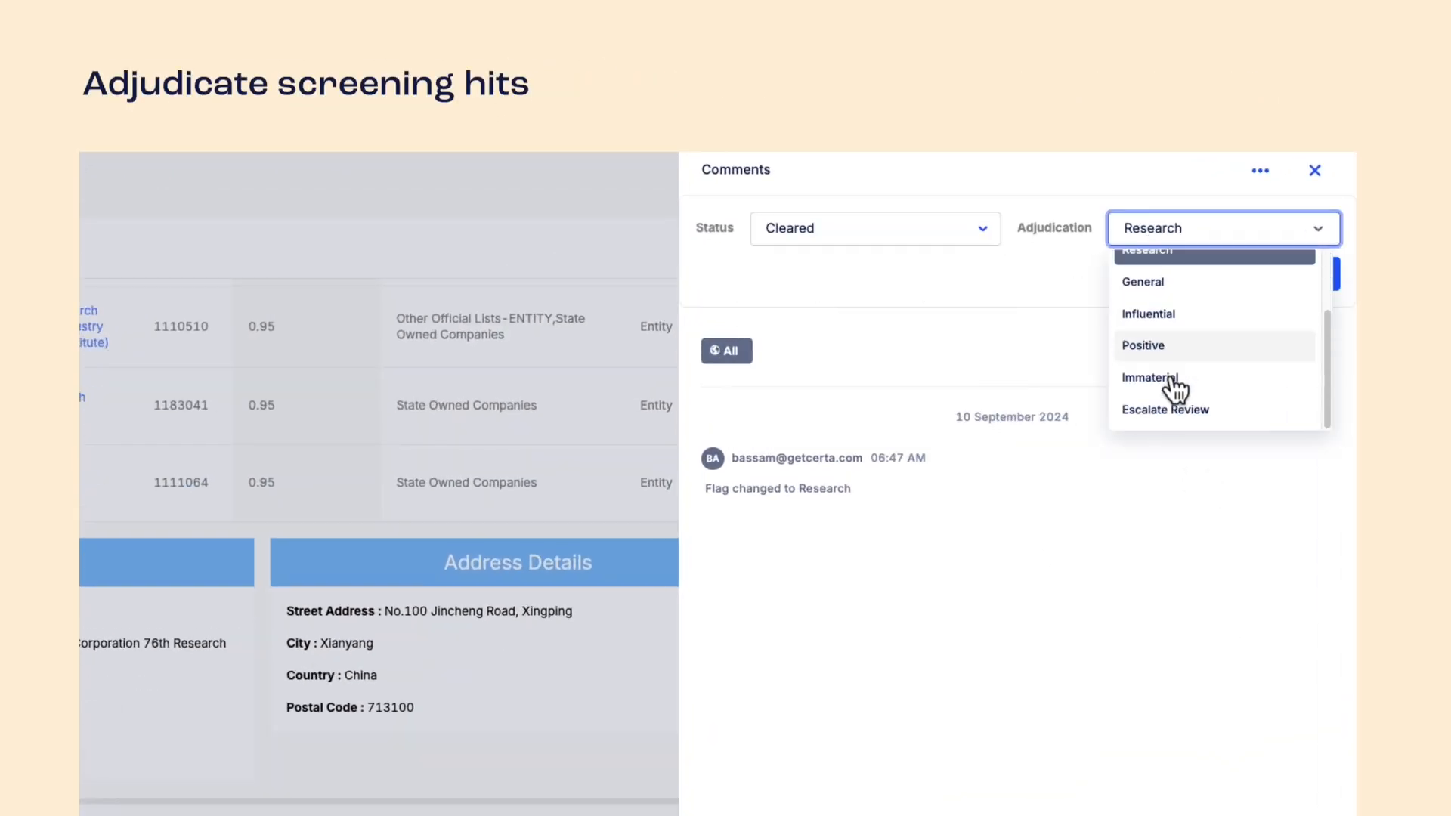
left_click(1151, 376)
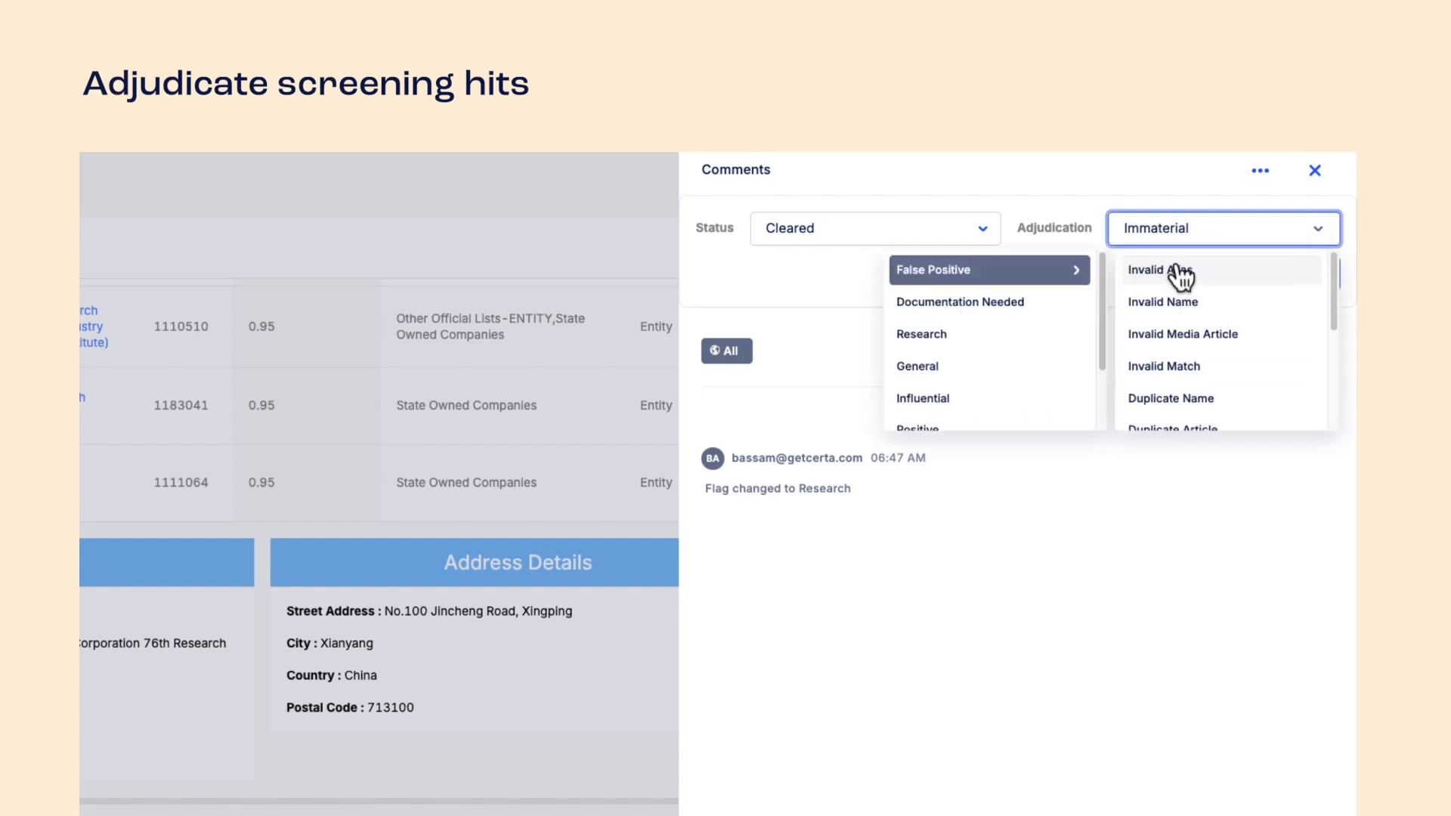
mouse_move(1191, 405)
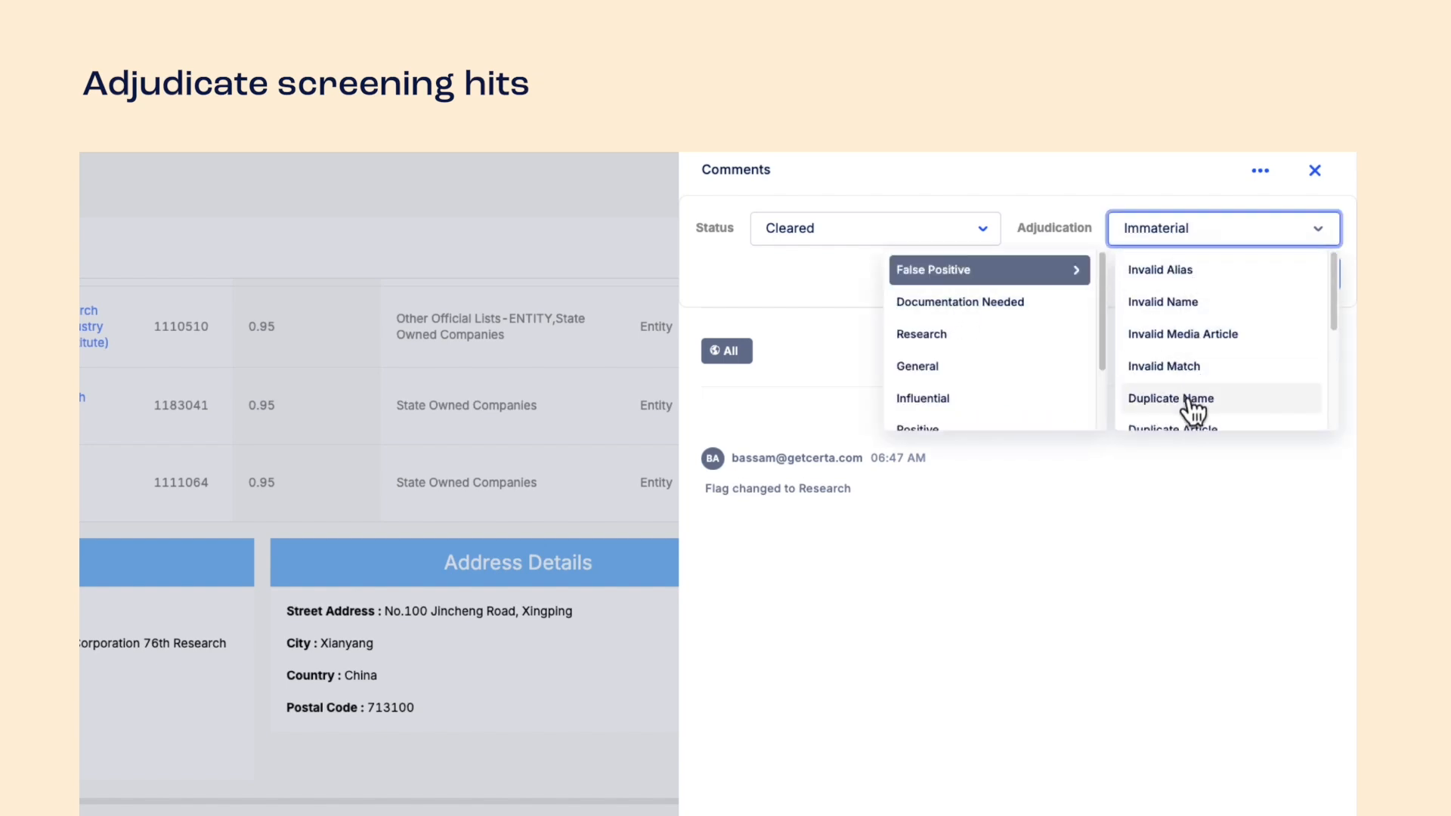
left_click(1169, 398)
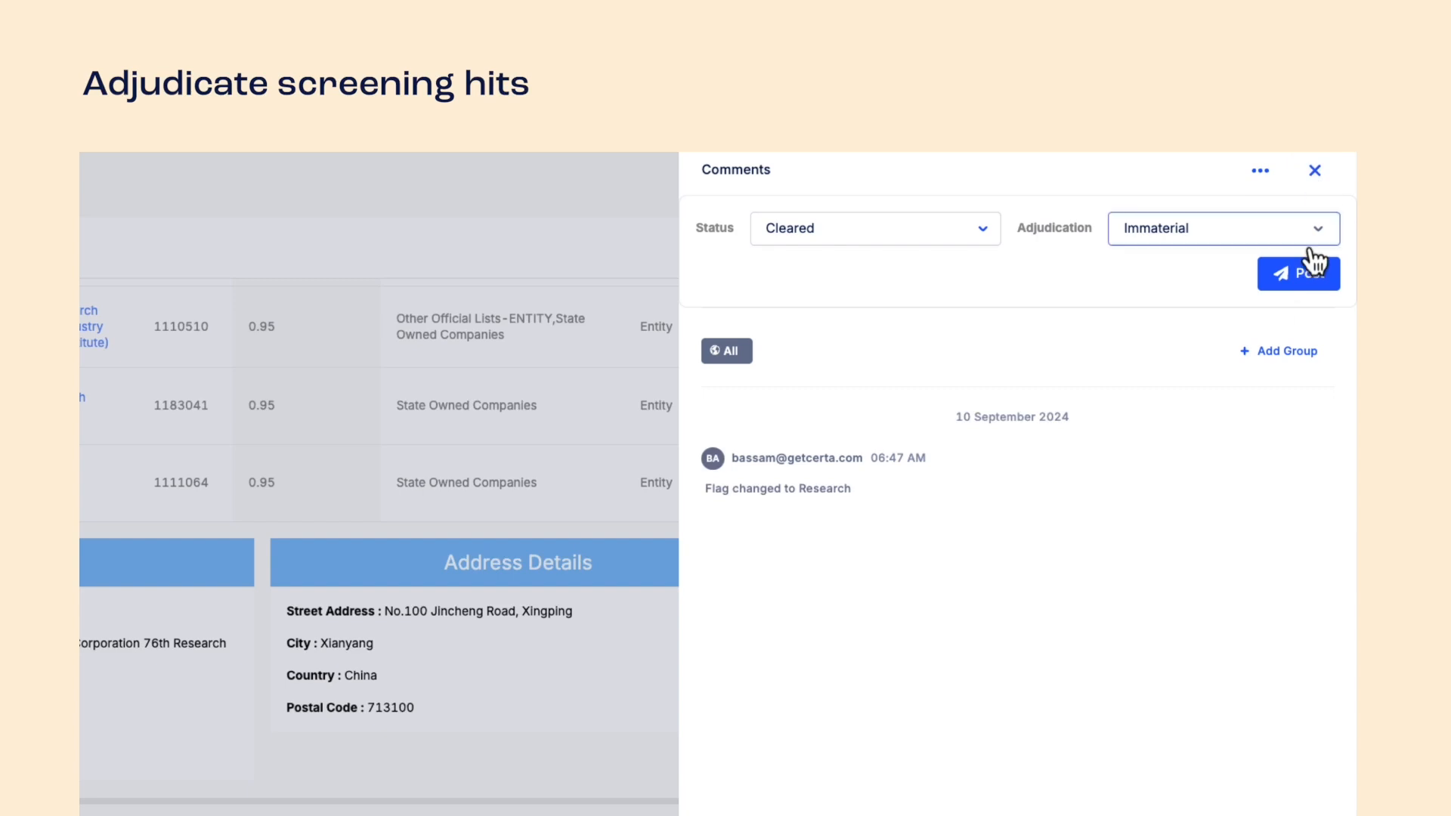
left_click(1297, 274)
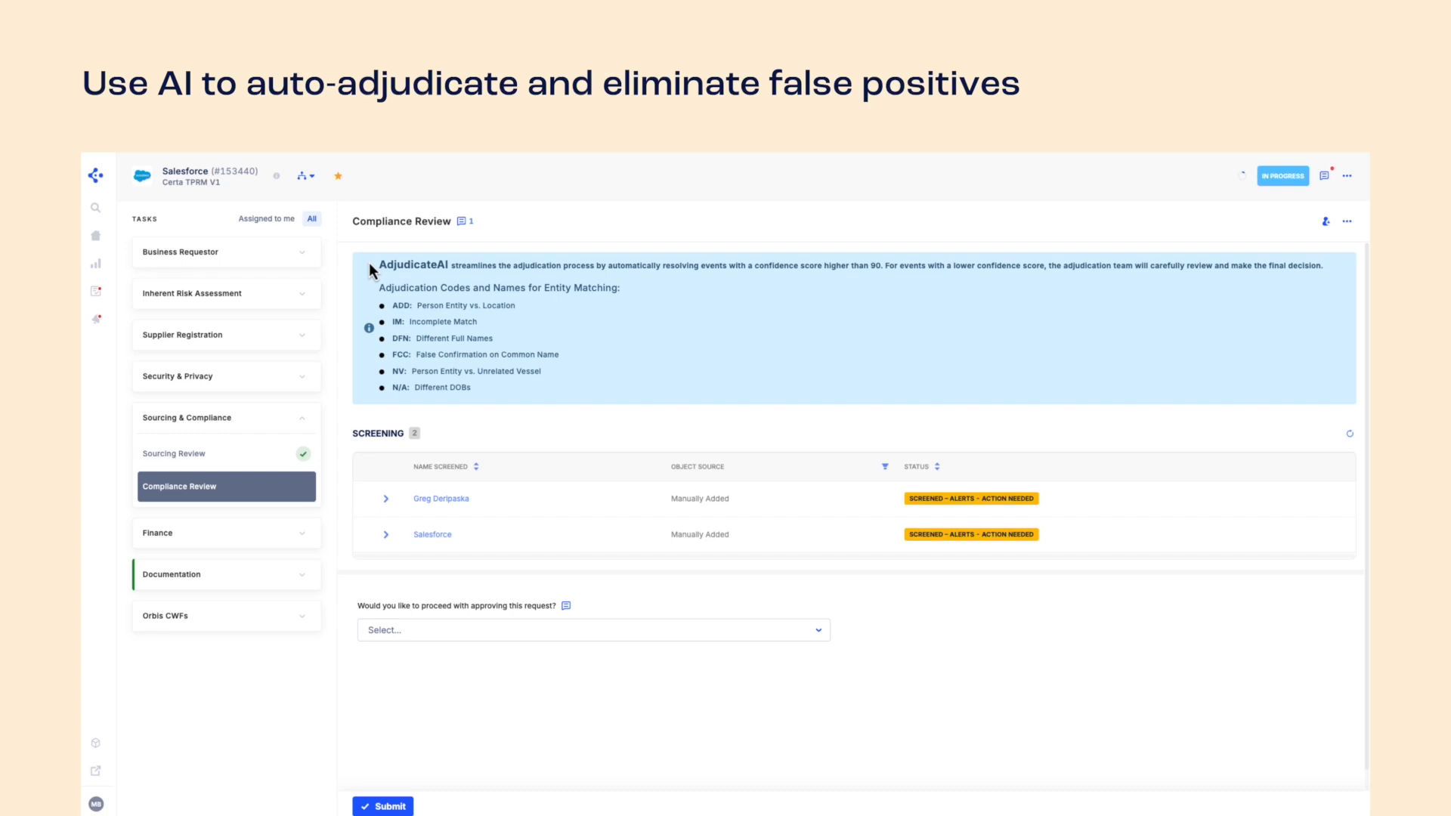
Expand the first screened name's likely-false-positive alert and its ten events.
left_click(385, 498)
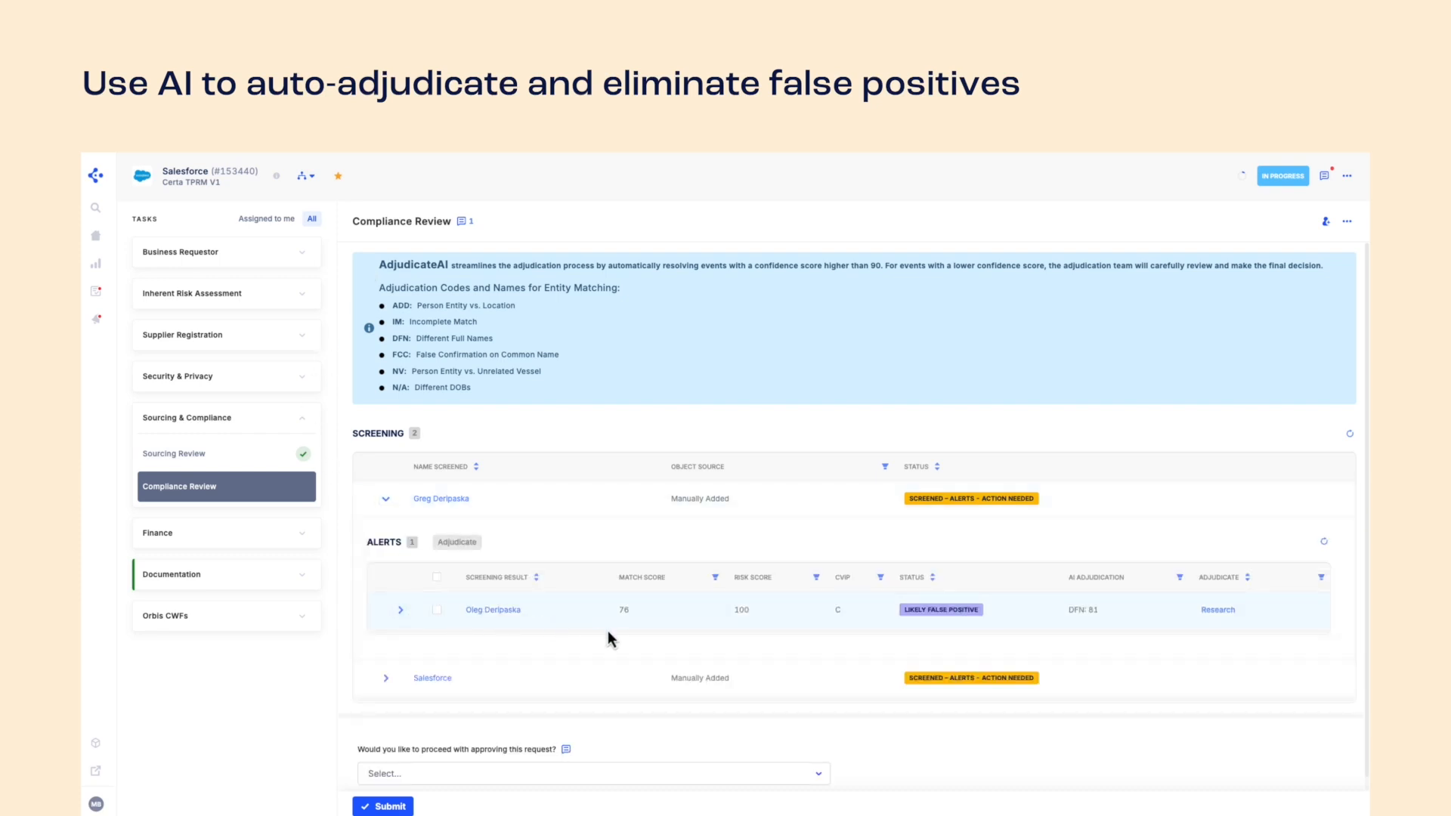
mouse_move(1034, 626)
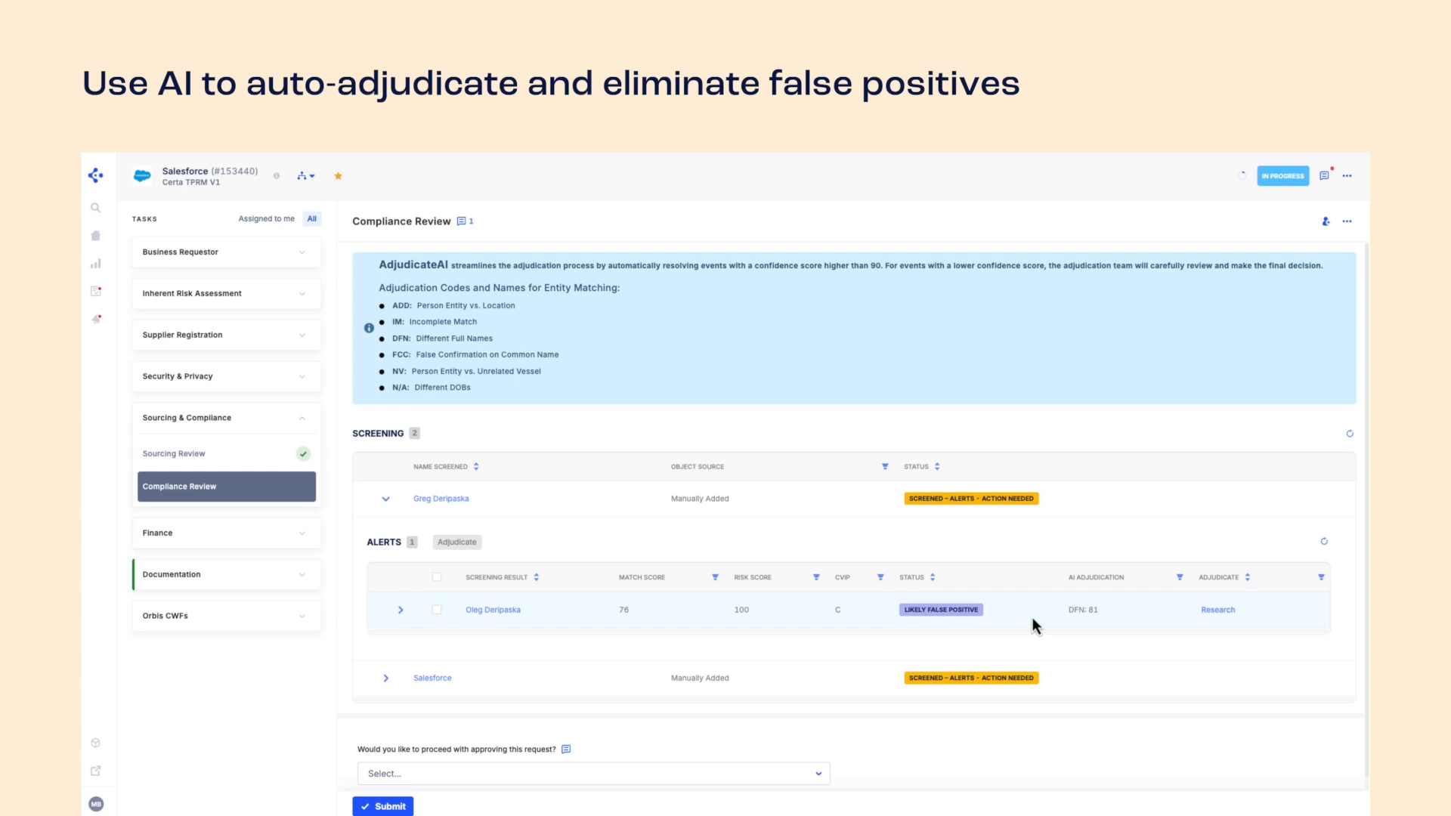
mouse_move(1073, 611)
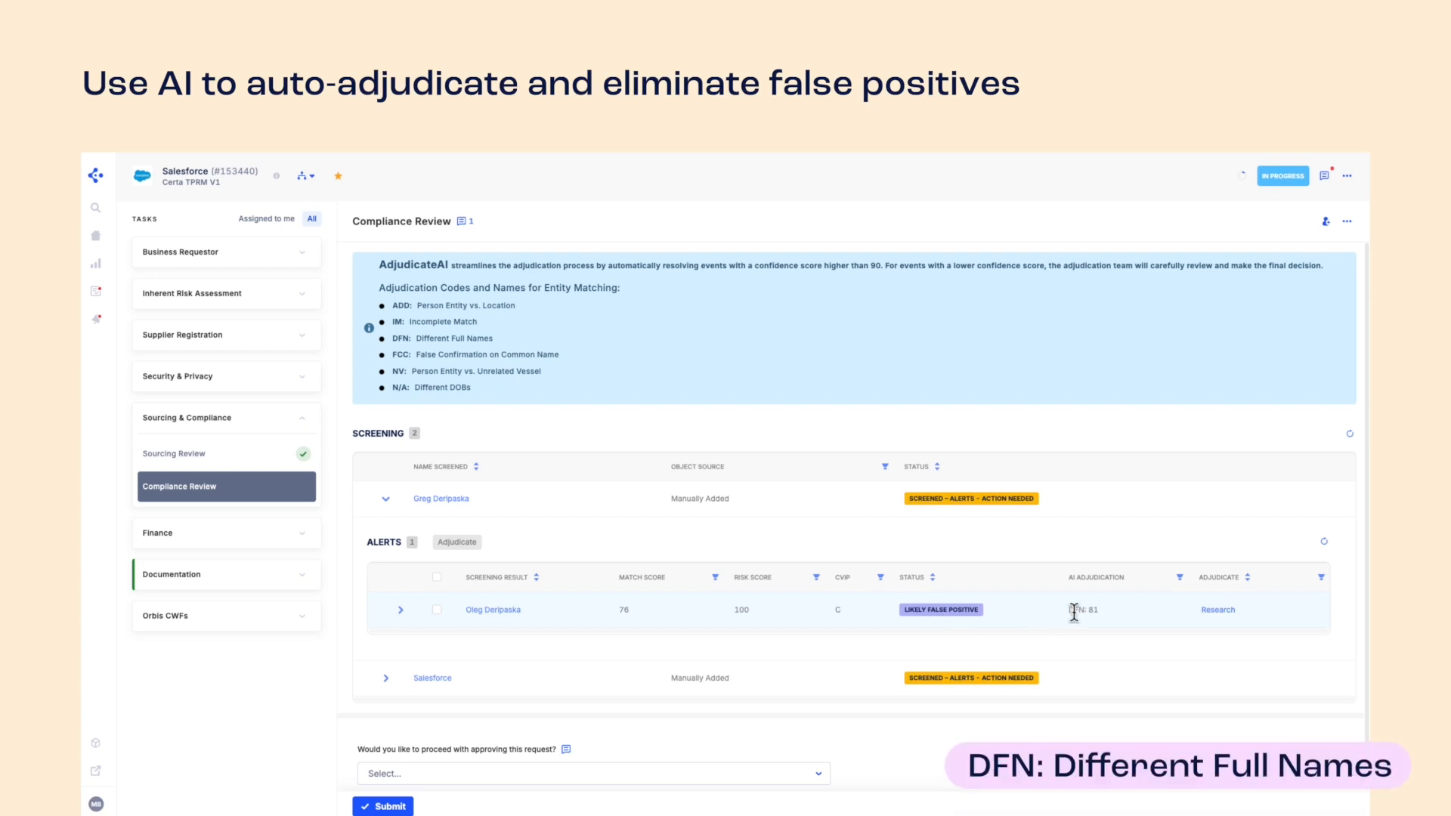
left_click(399, 609)
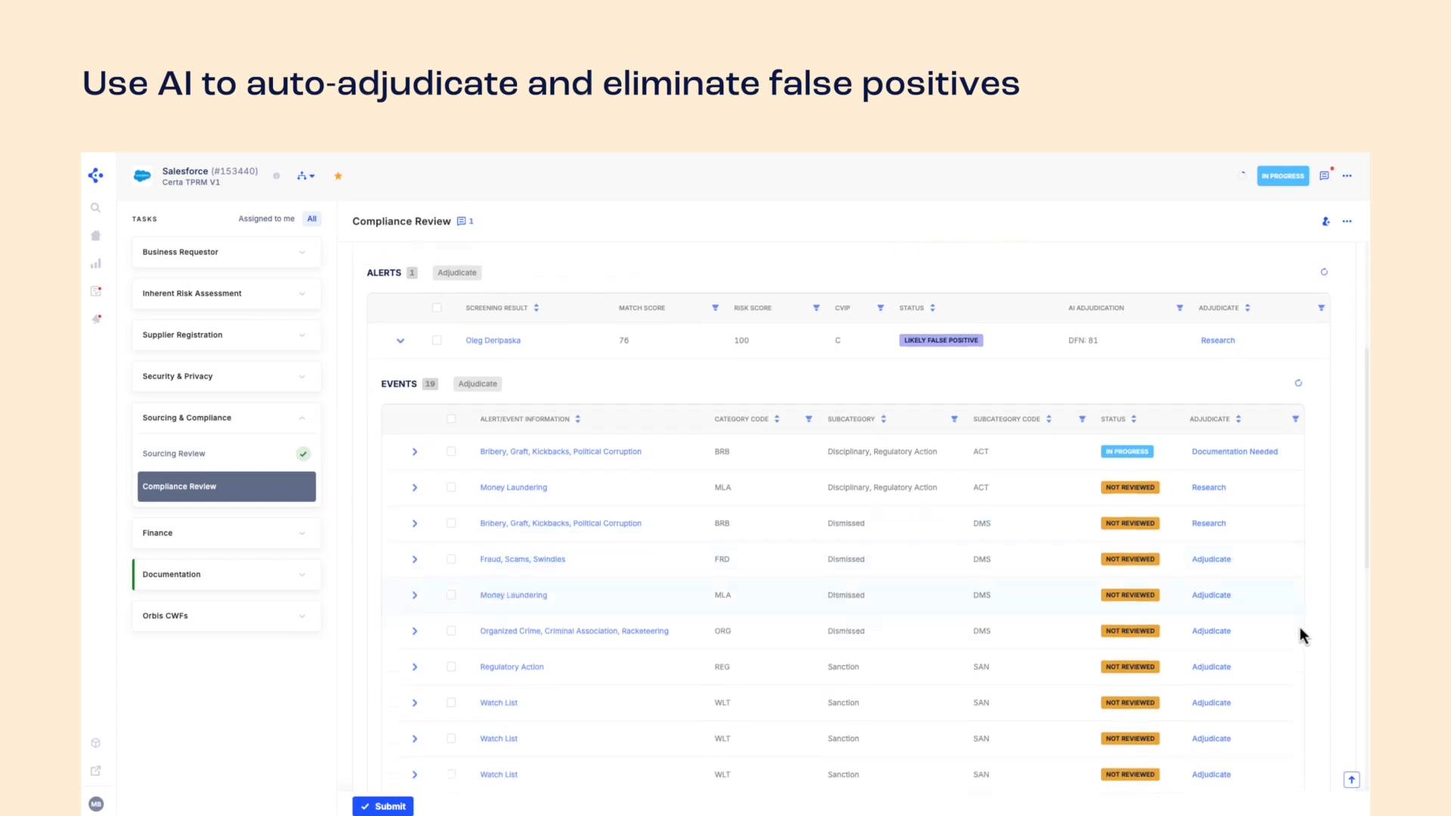
scroll("up", 3)
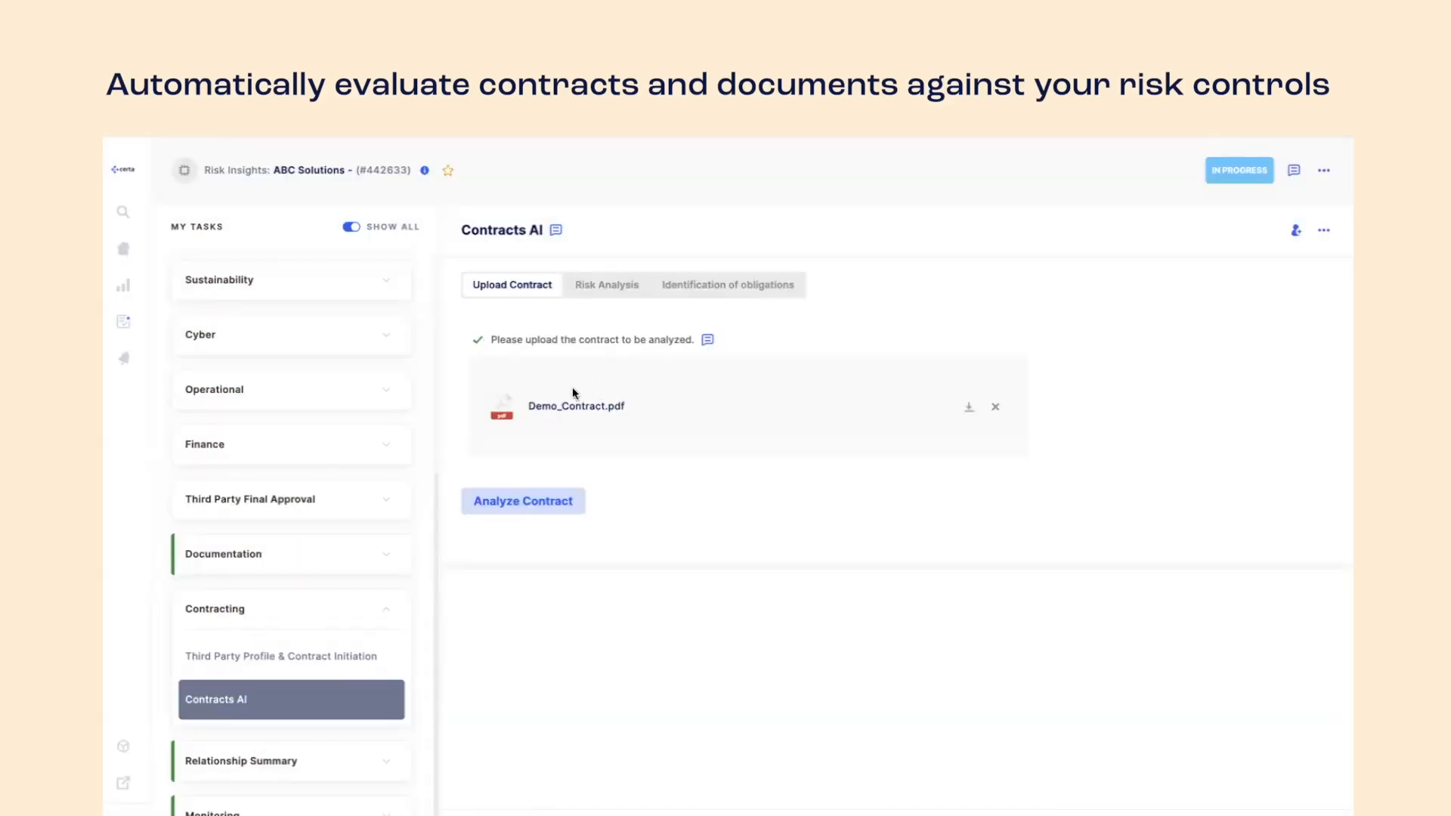
Analyze Demo_Contract.pdf with Certa AI, review the populated contract overview, and move to its risk analysis.
left_click(522, 500)
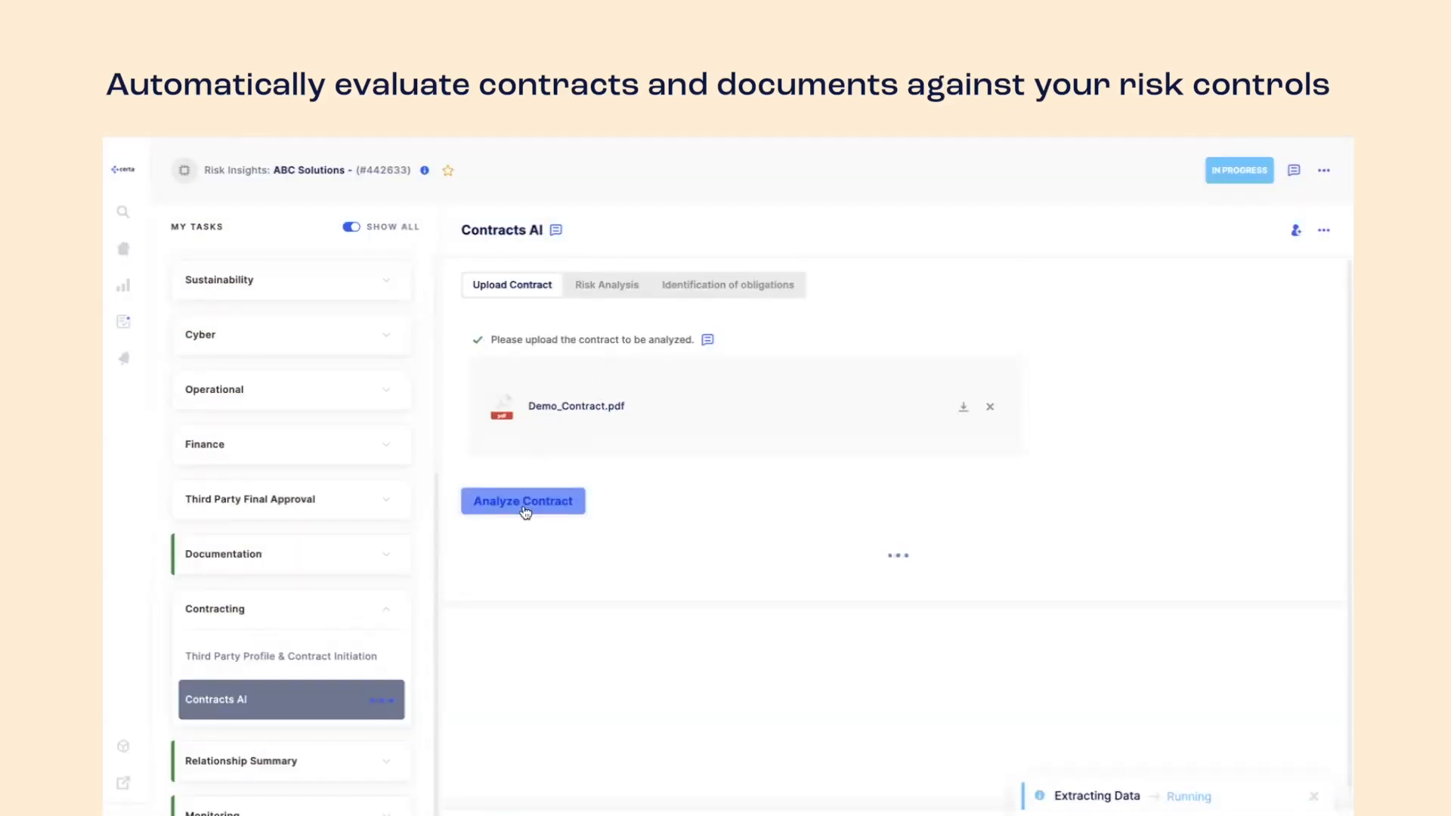
left_click(522, 500)
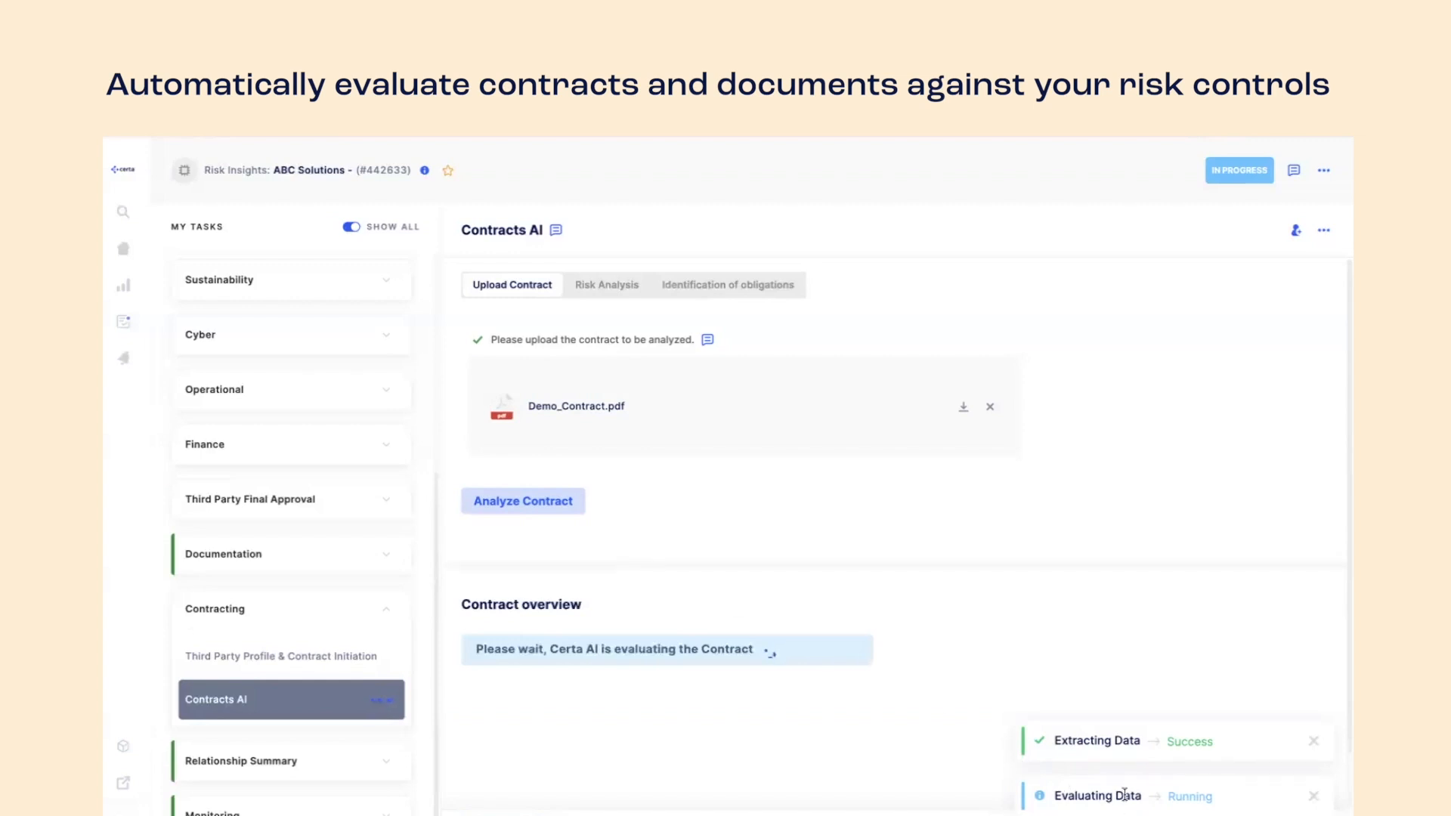
scroll("down", 3)
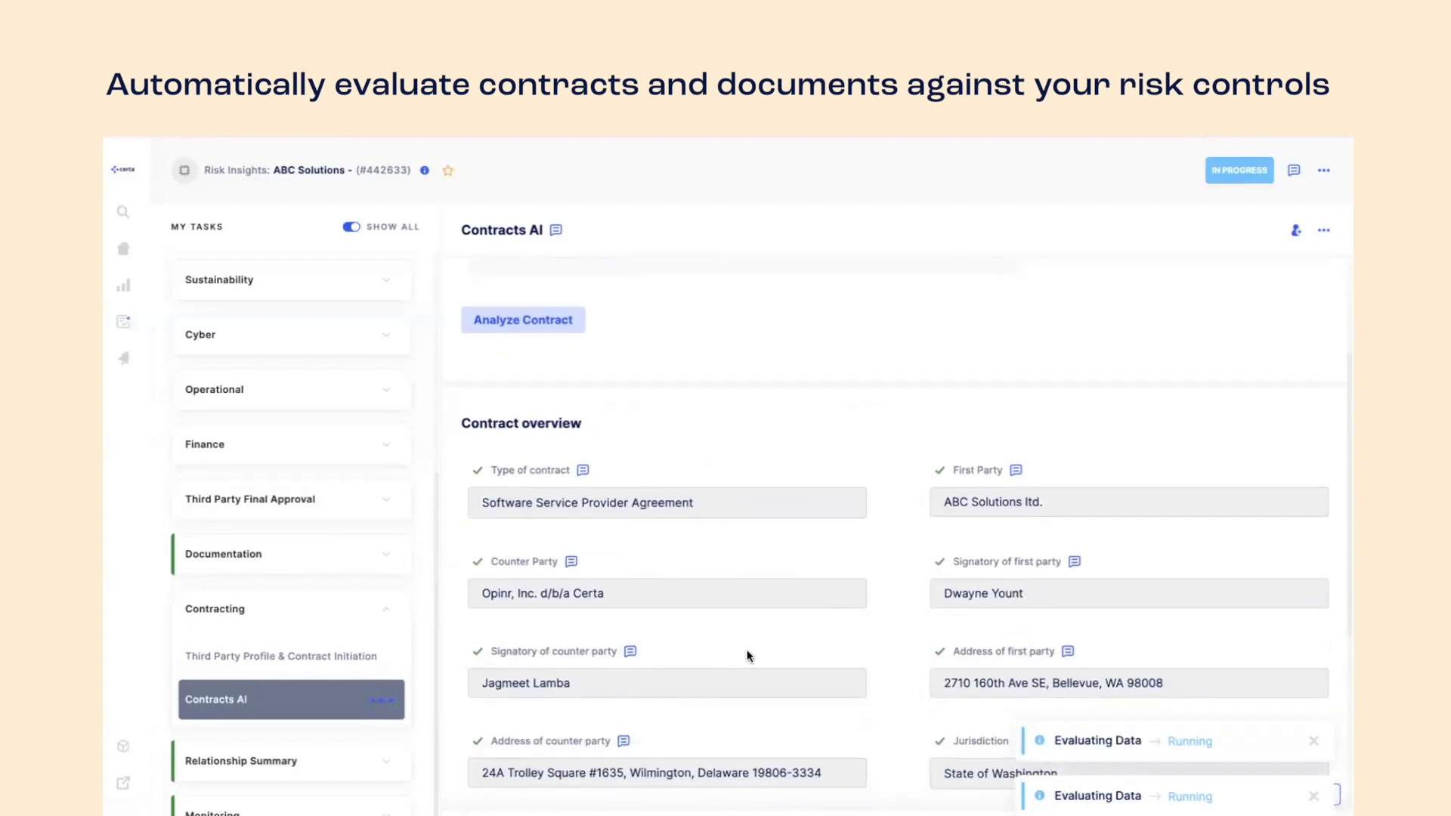
left_click(606, 284)
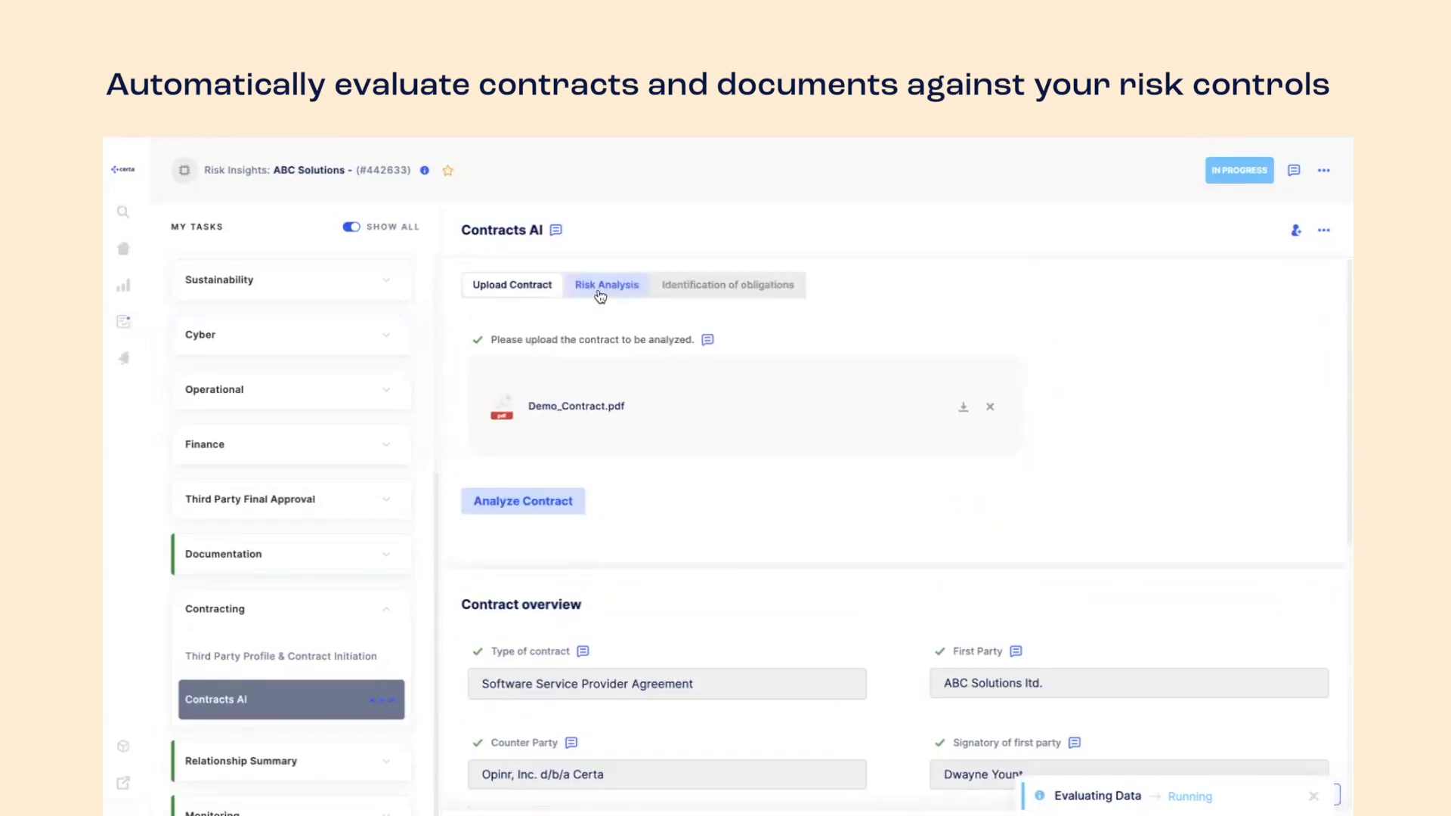
left_click(523, 500)
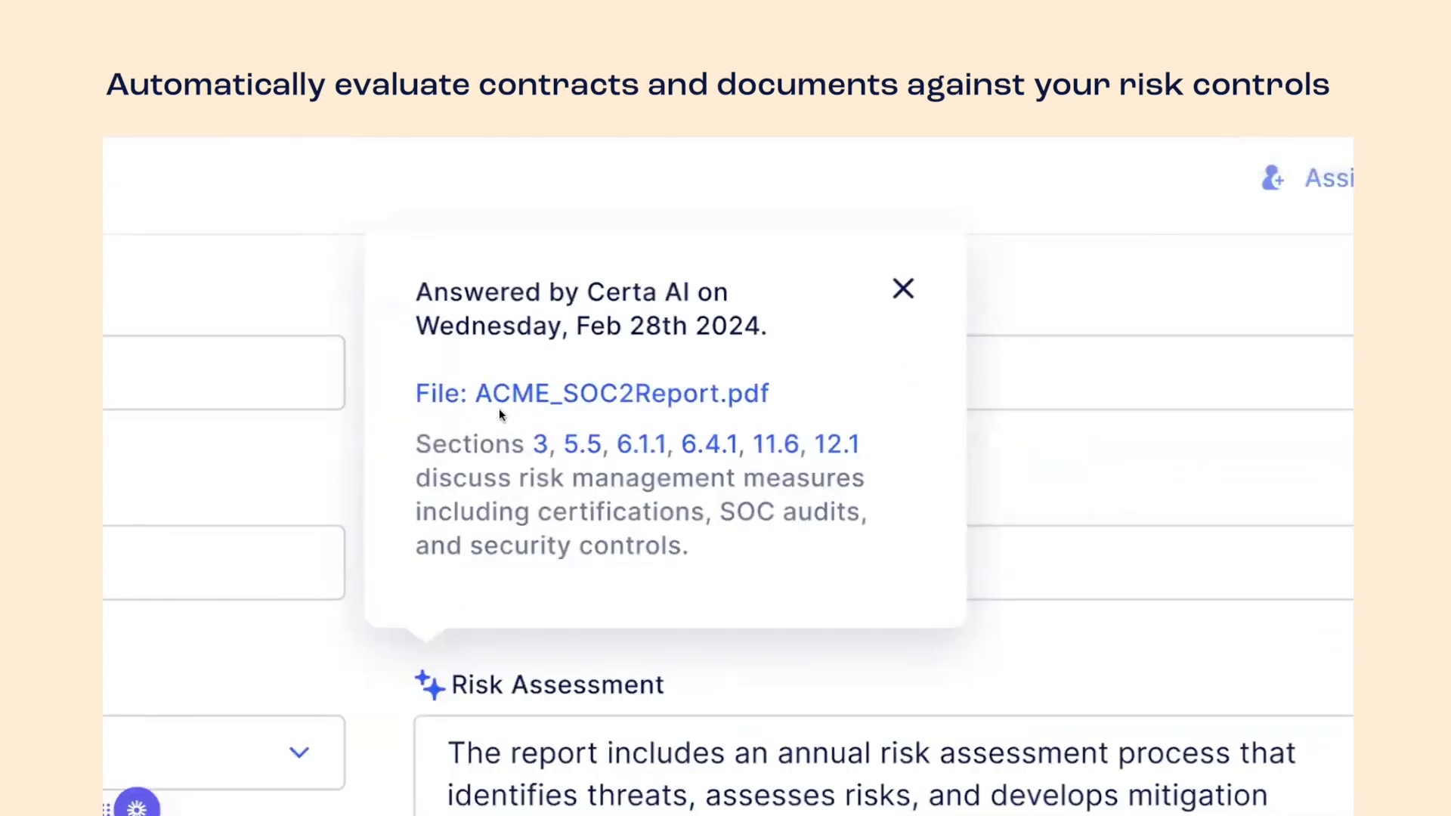
Review the rated risk clauses and mitigations, then show the licensor's identified obligations.
left_click(902, 289)
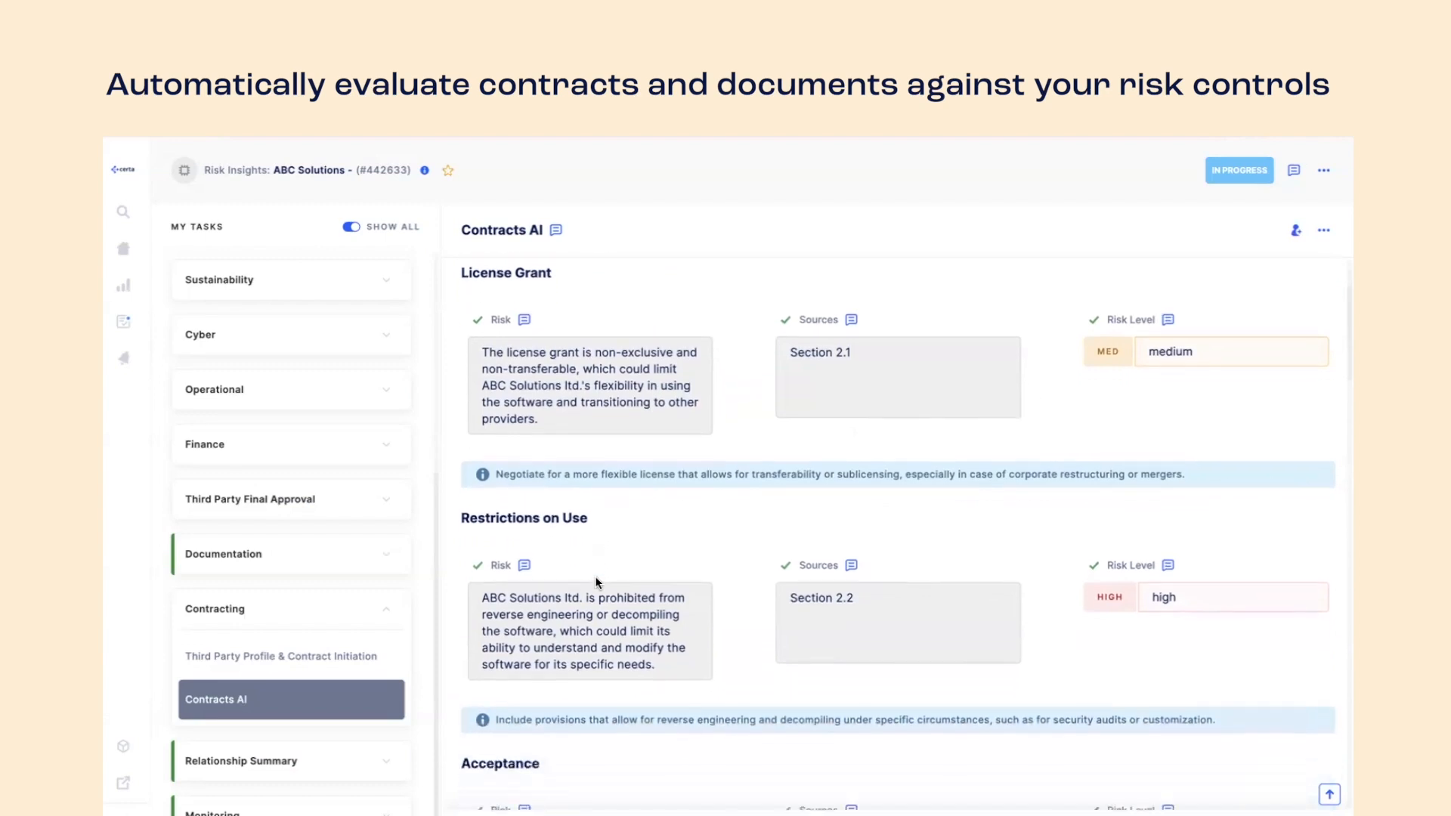
scroll("down", 3)
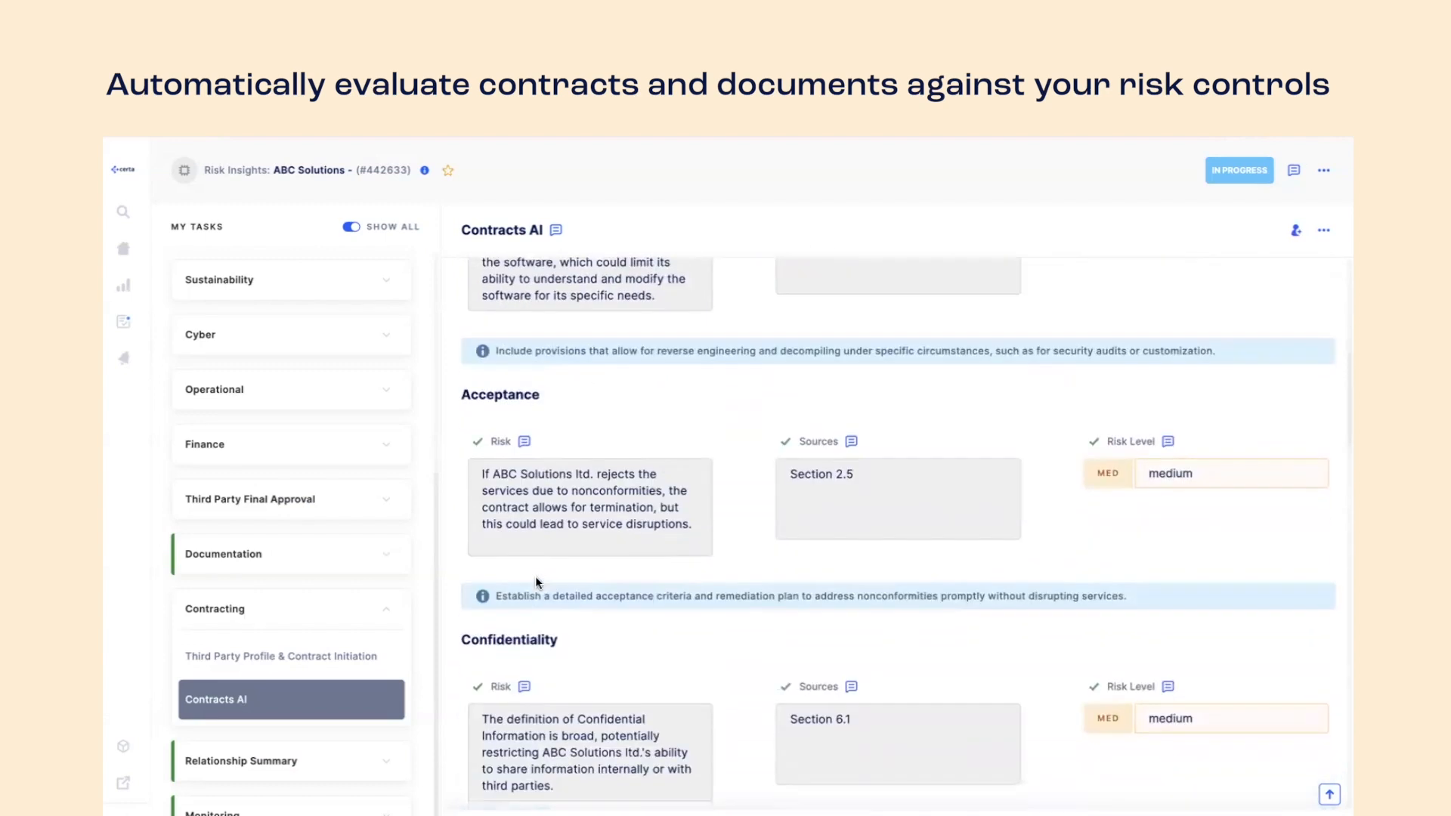
scroll("down", 3)
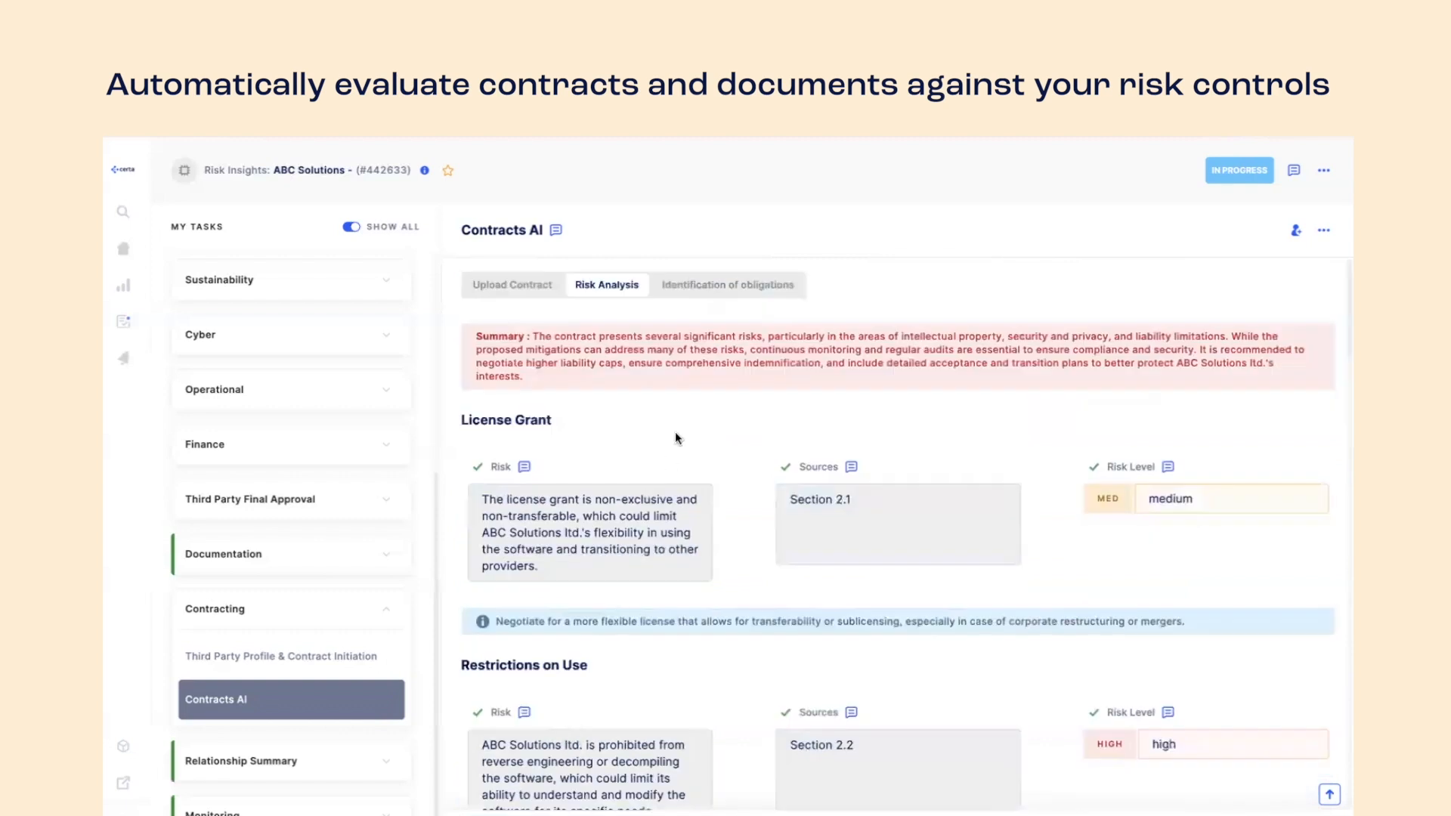
left_click(728, 286)
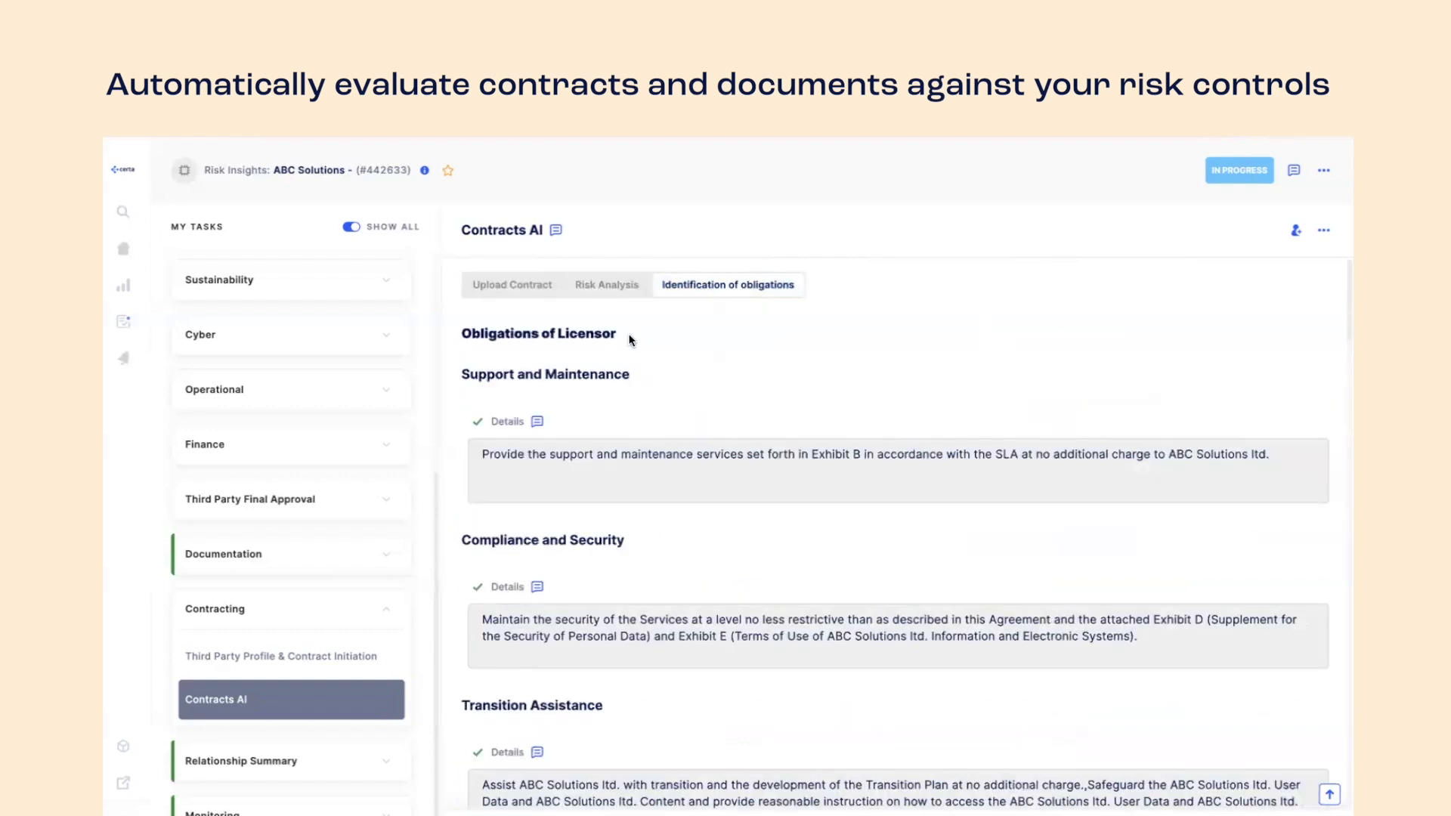